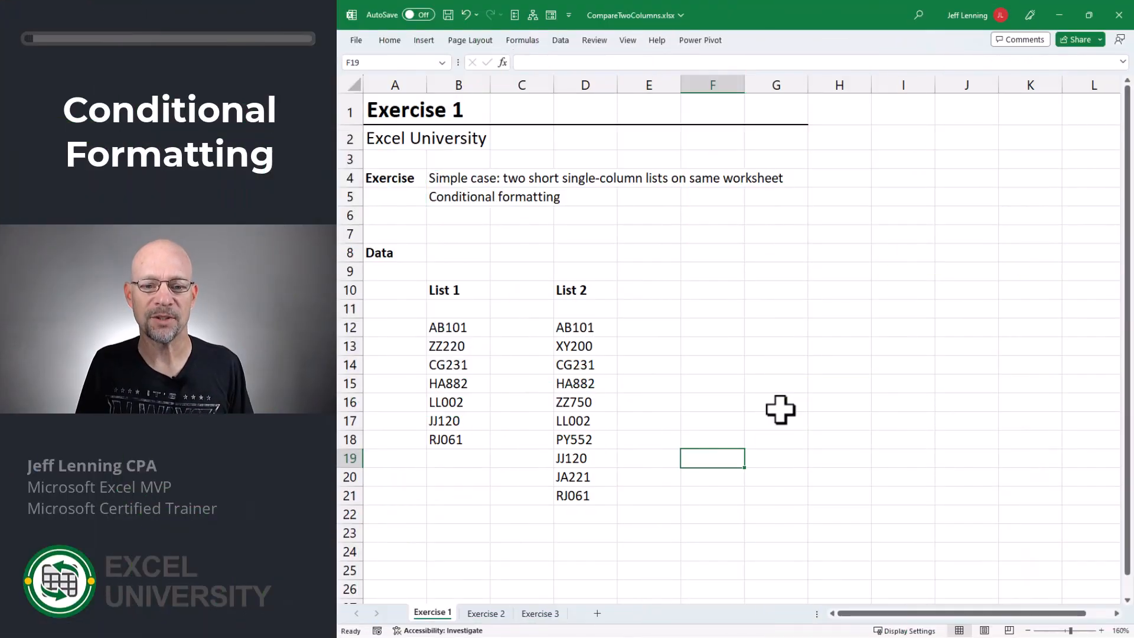
pyautogui.moveTo(441, 320)
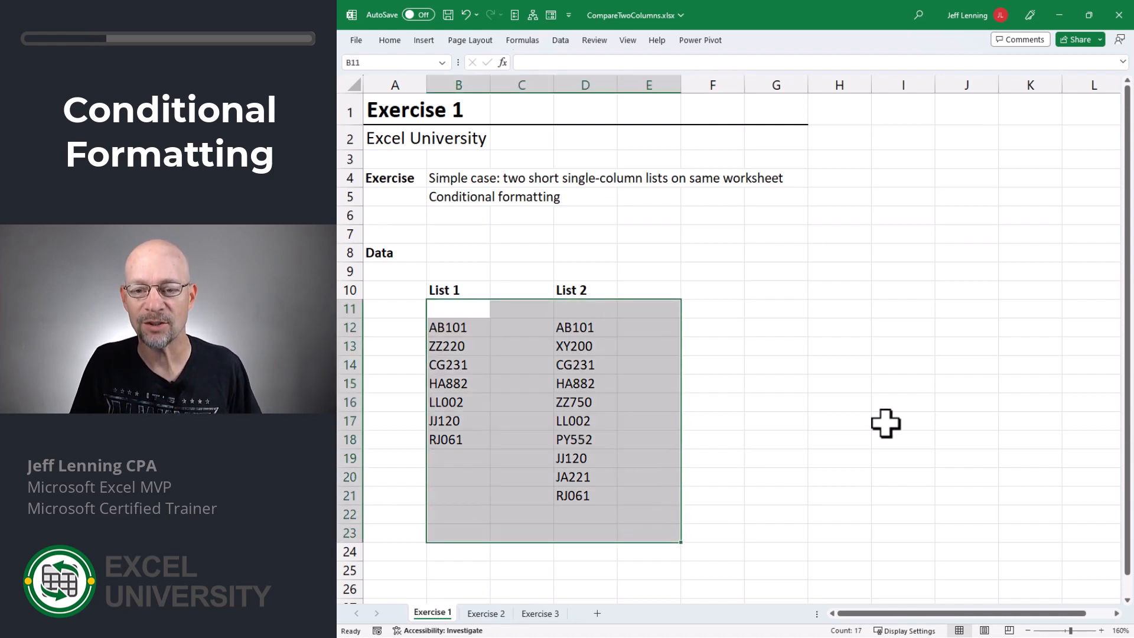
# Step: Add a Duplicate Values rule set to Unique with Light Red Fill, flagging ZZ220, XY200, ZZ750, PY552, JA221
pyautogui.click(714, 59)
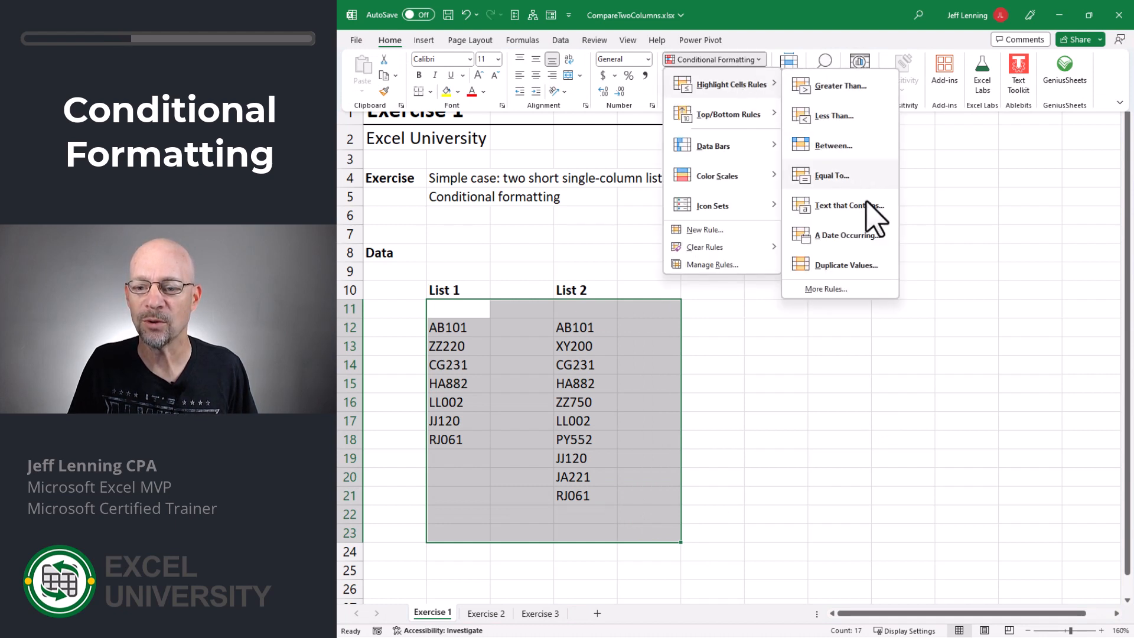
pyautogui.click(849, 264)
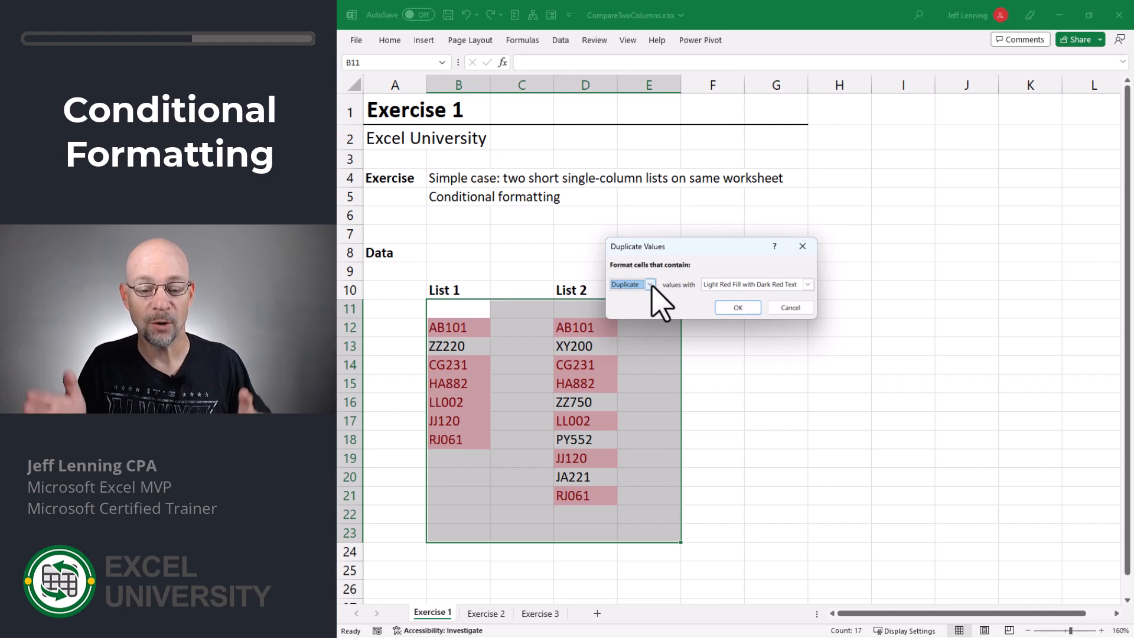
pyautogui.click(805, 284)
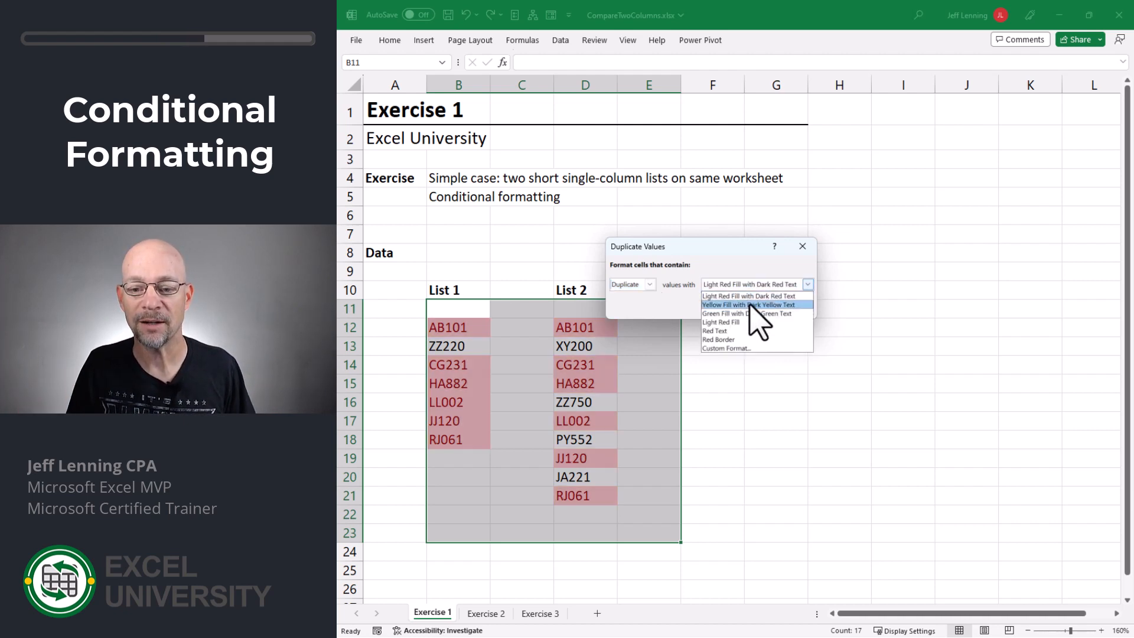
pyautogui.click(745, 313)
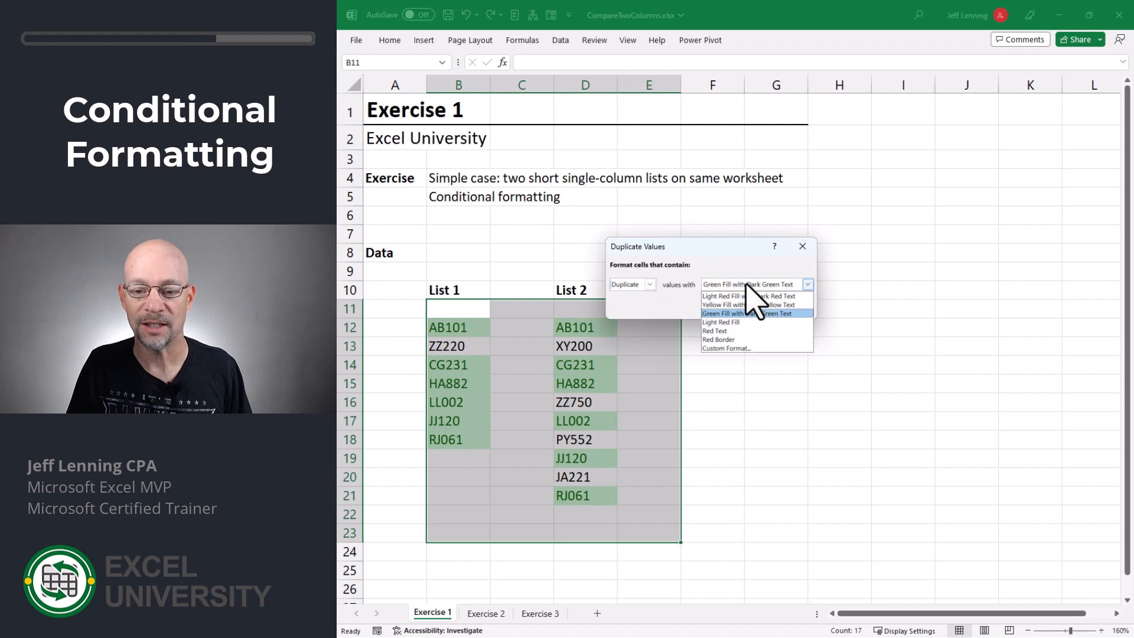
pyautogui.click(721, 296)
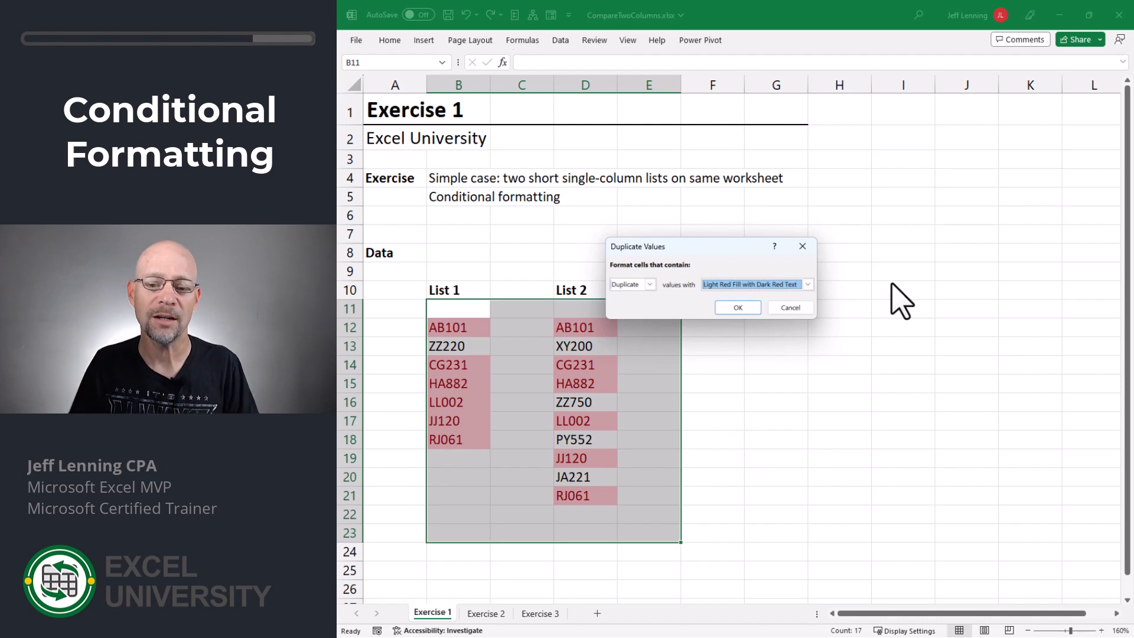
pyautogui.click(649, 284)
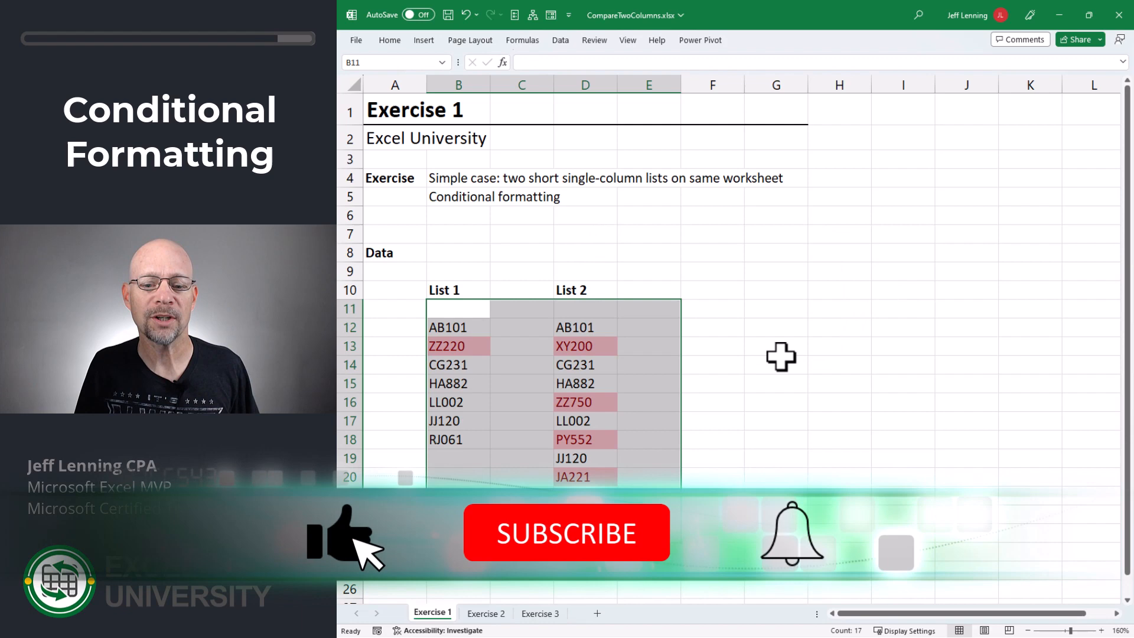
pyautogui.click(486, 614)
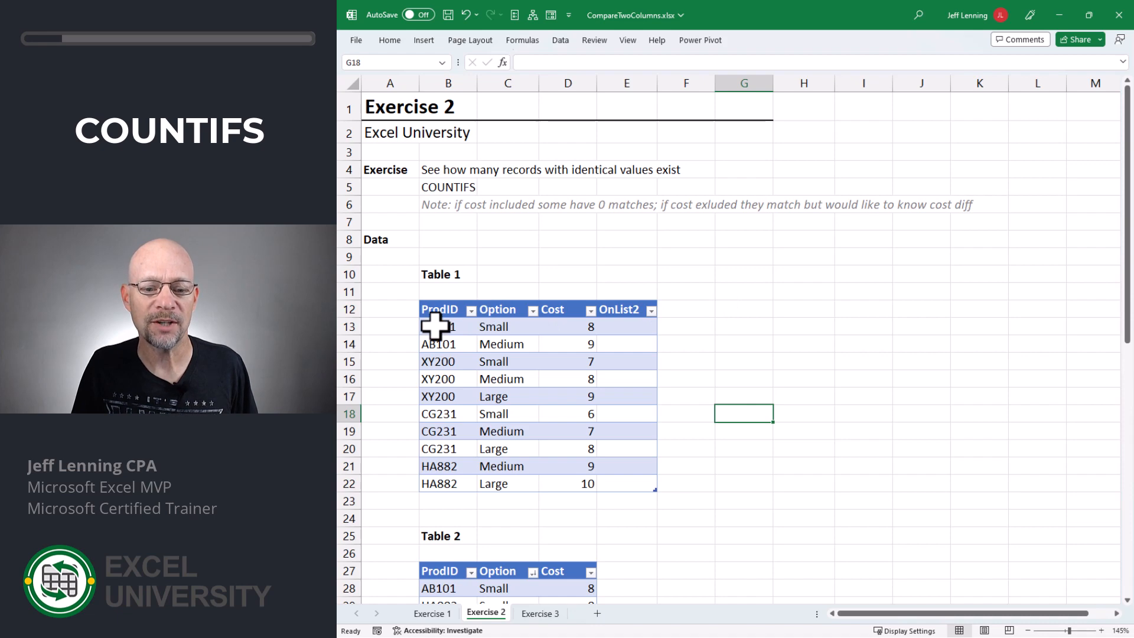
# Step: On the Exercise 2 sheet, review Table 1's data and select the first empty OnList2 cell E13
pyautogui.click(438, 326)
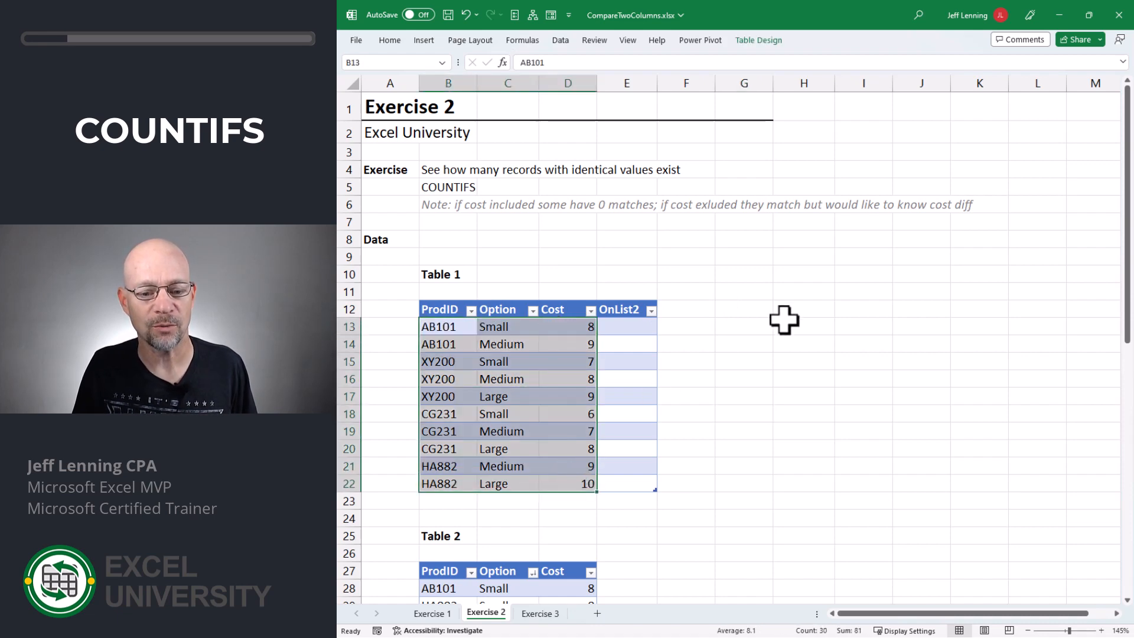
pyautogui.scroll(-3)
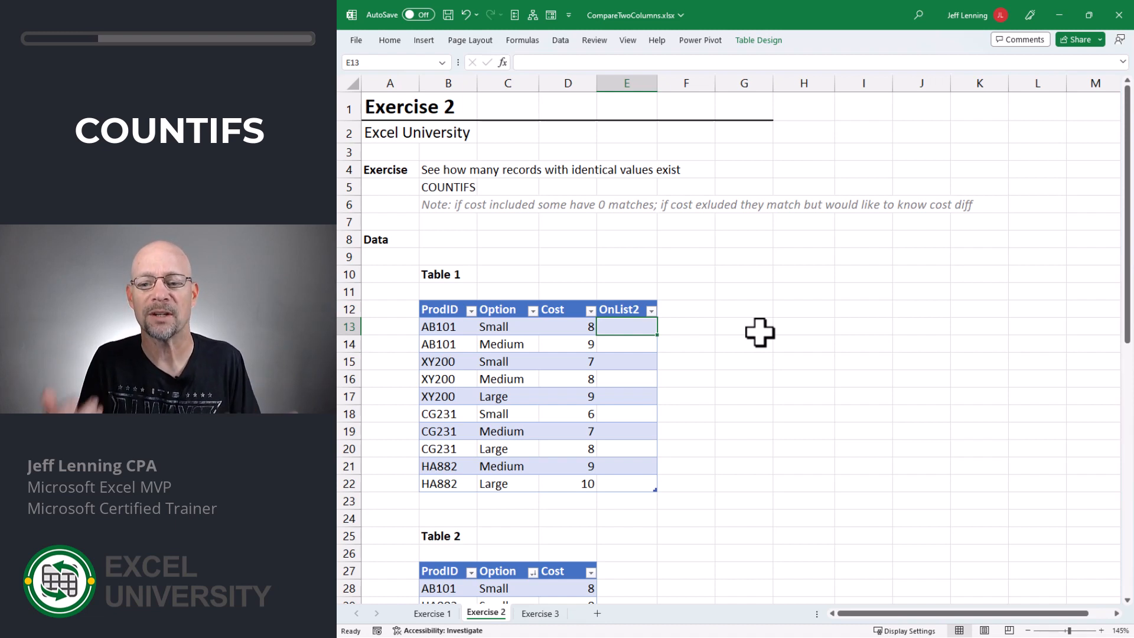
pyautogui.moveTo(675, 334)
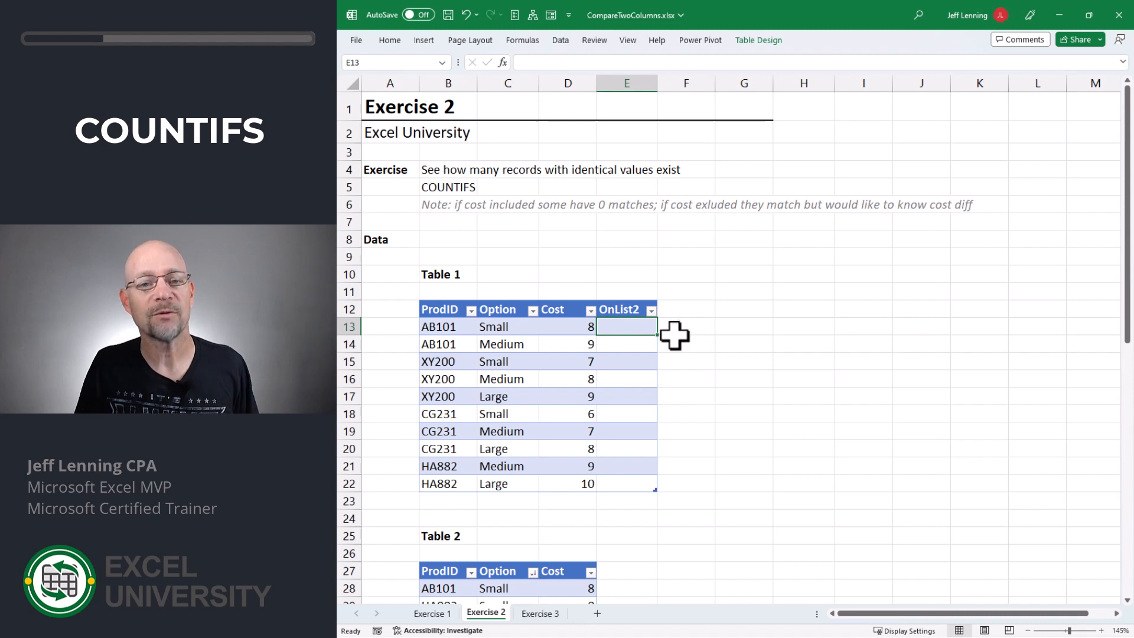
pyautogui.moveTo(452, 337)
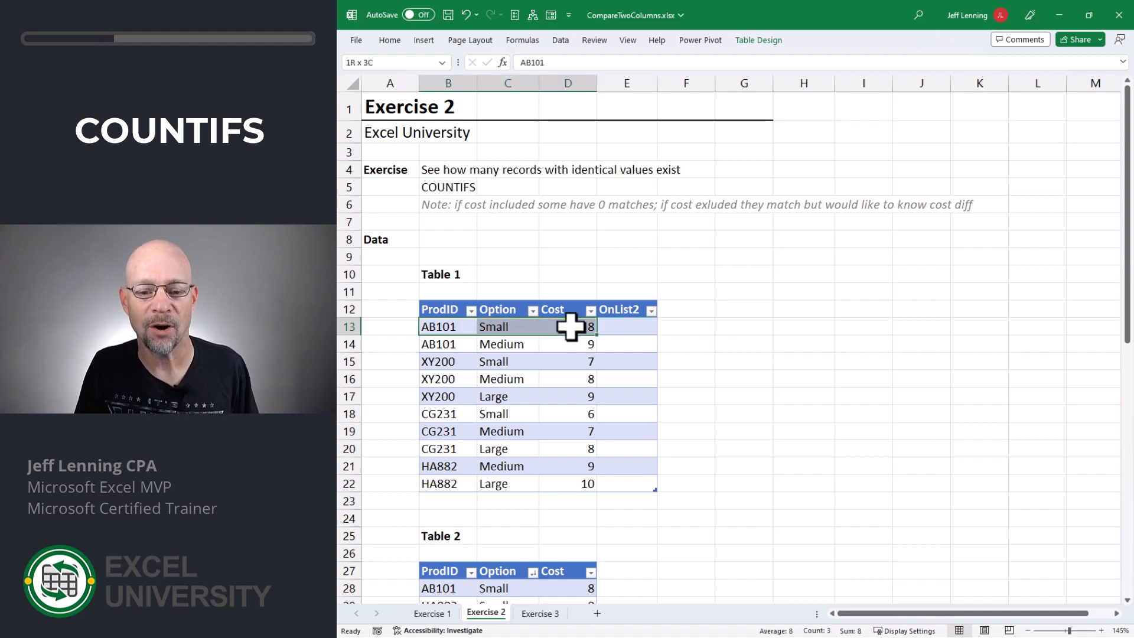
pyautogui.click(437, 326)
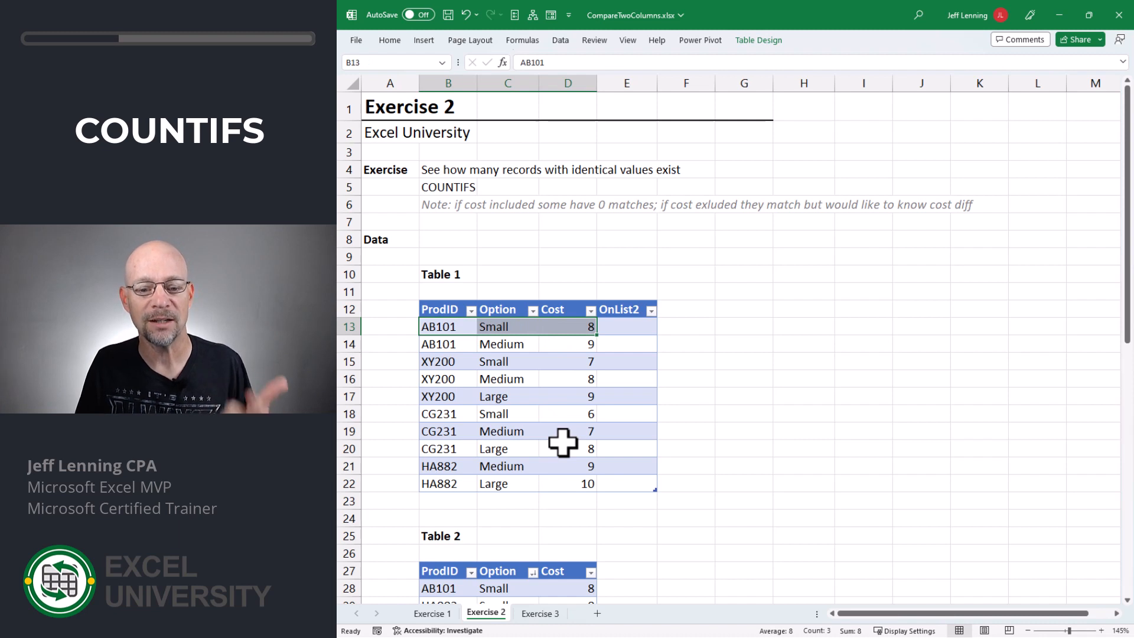
pyautogui.click(626, 326)
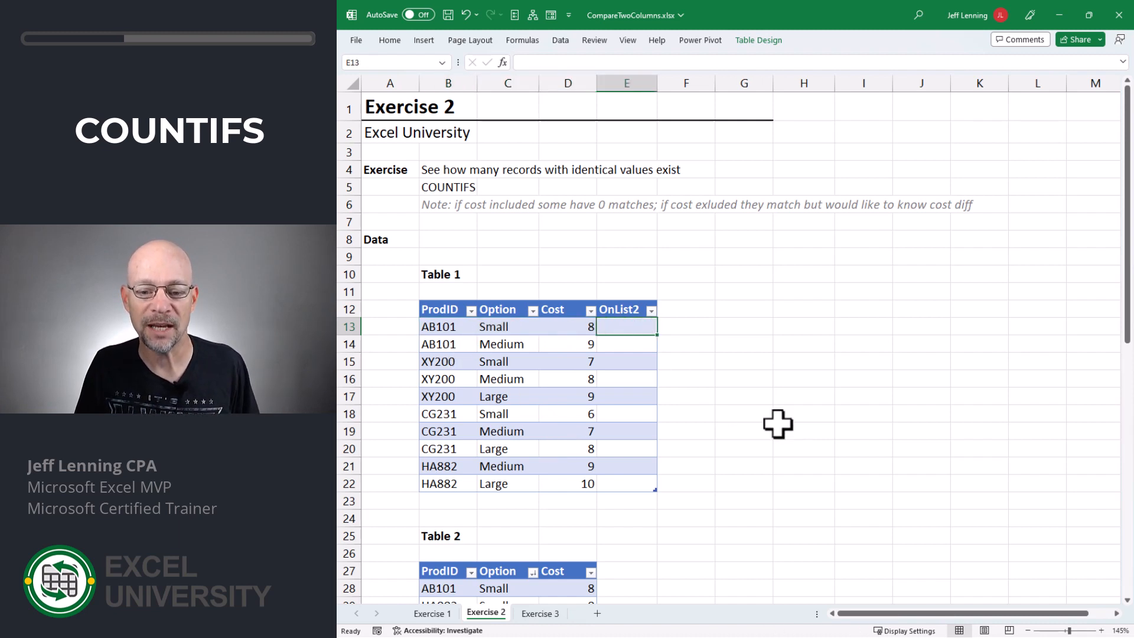
# Step: Fill OnList2 with COUNTIFS matching Table 2 on ProdID, Option and Cost, giving 1s and 0s
pyautogui.write('=')
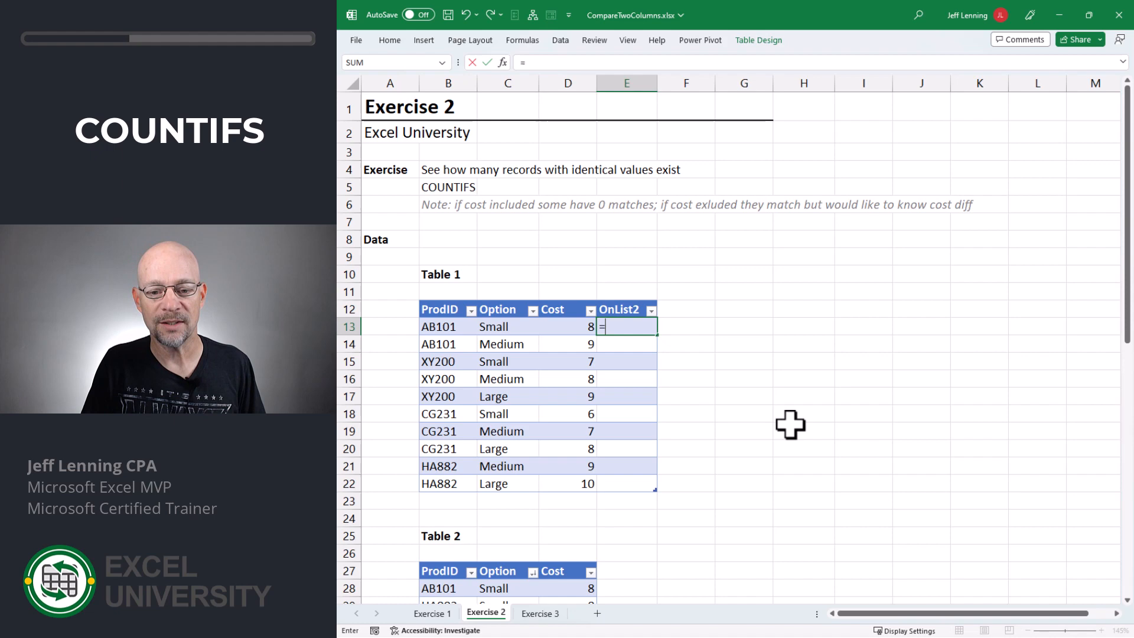
pyautogui.write('COUNTIFS(')
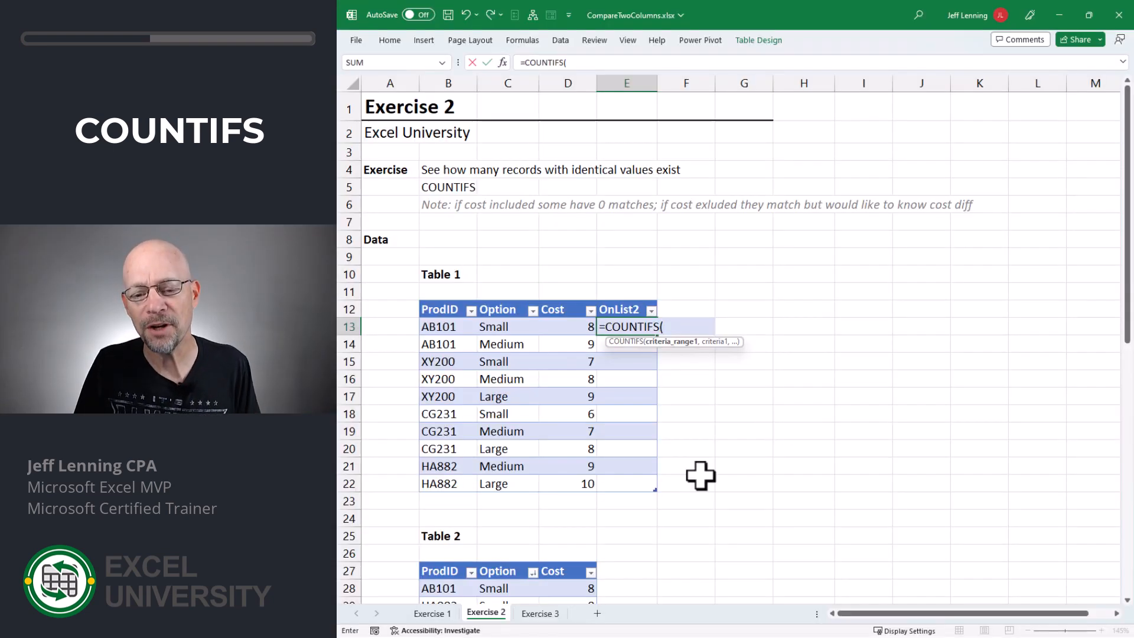
pyautogui.click(447, 588)
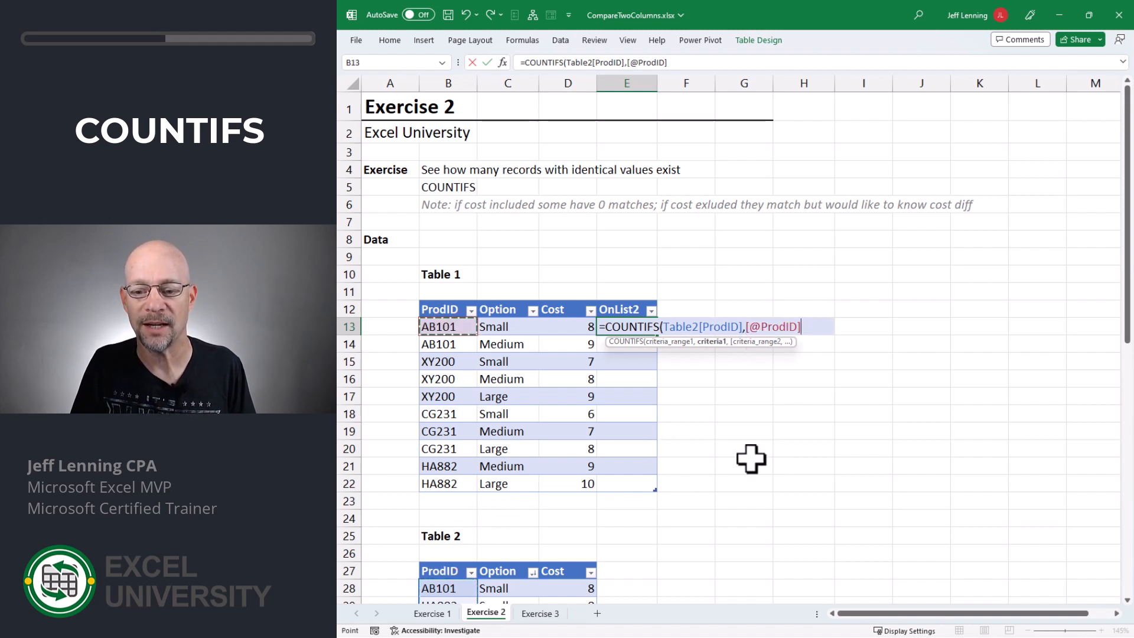
pyautogui.click(498, 571)
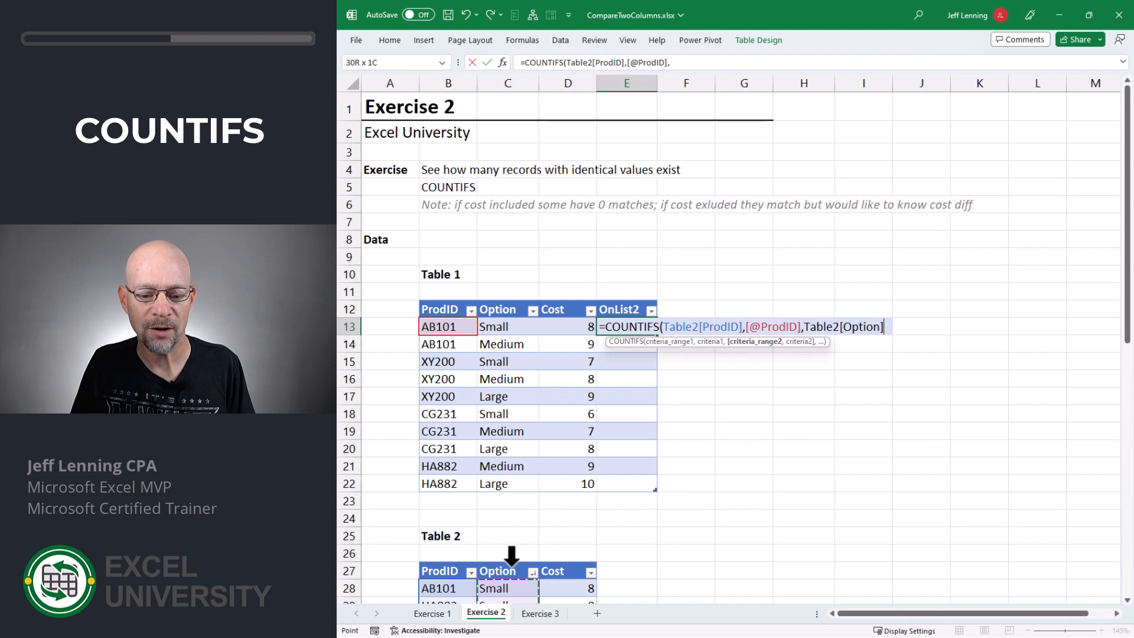
pyautogui.write(',[@Option],')
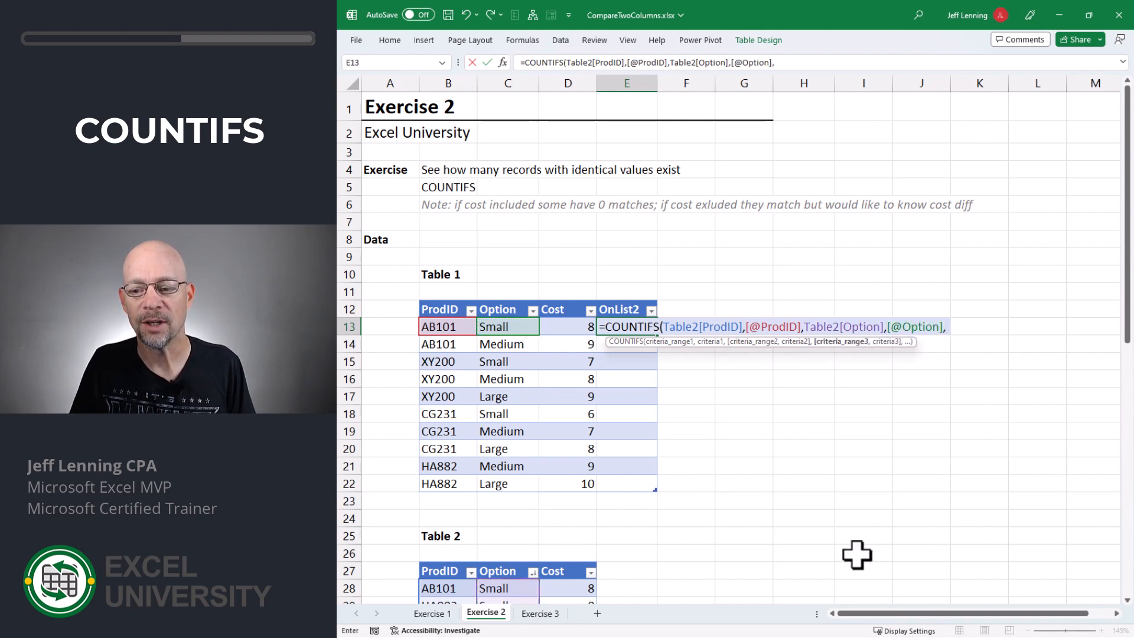
pyautogui.click(568, 588)
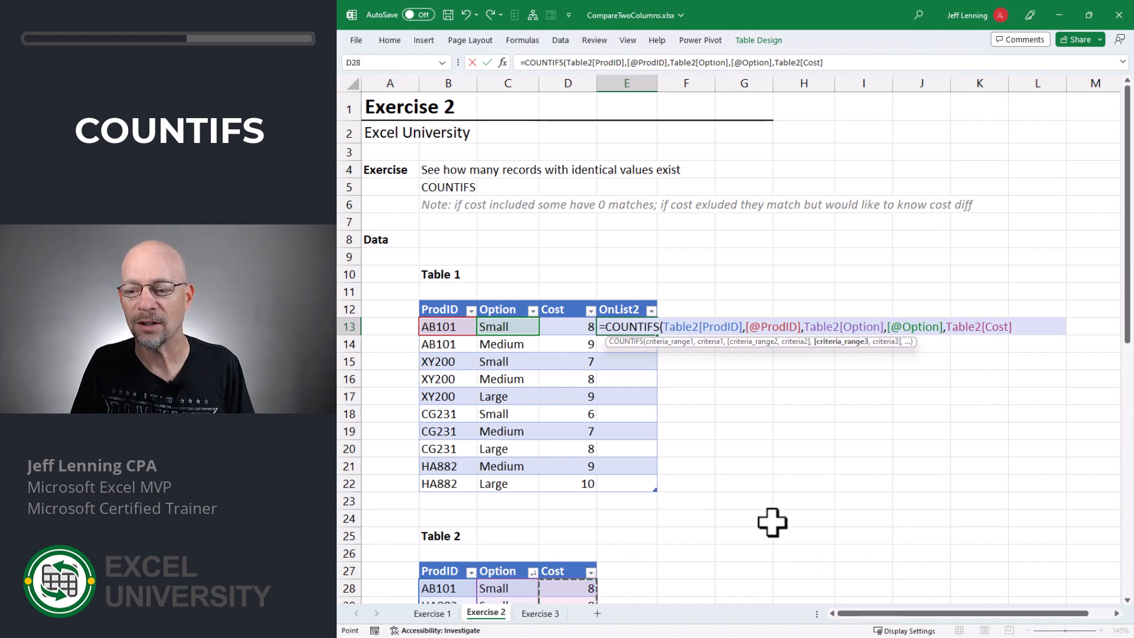
pyautogui.write(',[@Cost])')
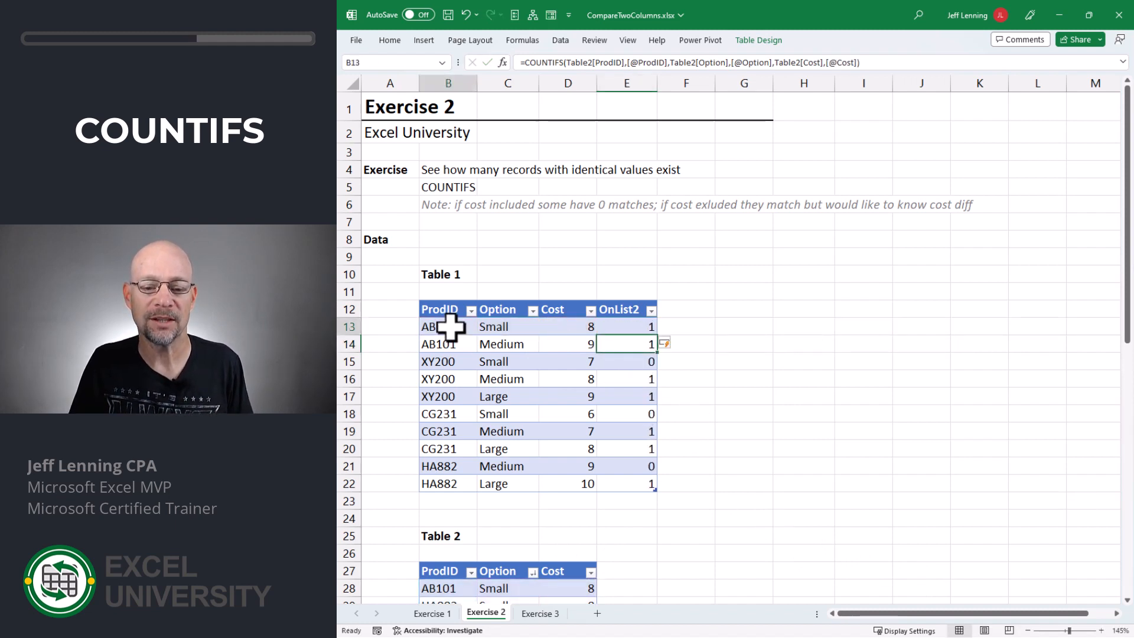
# Step: Review the OnList2 results, checking the unmatched XY200 Small and CG231 Small rows
pyautogui.click(626, 326)
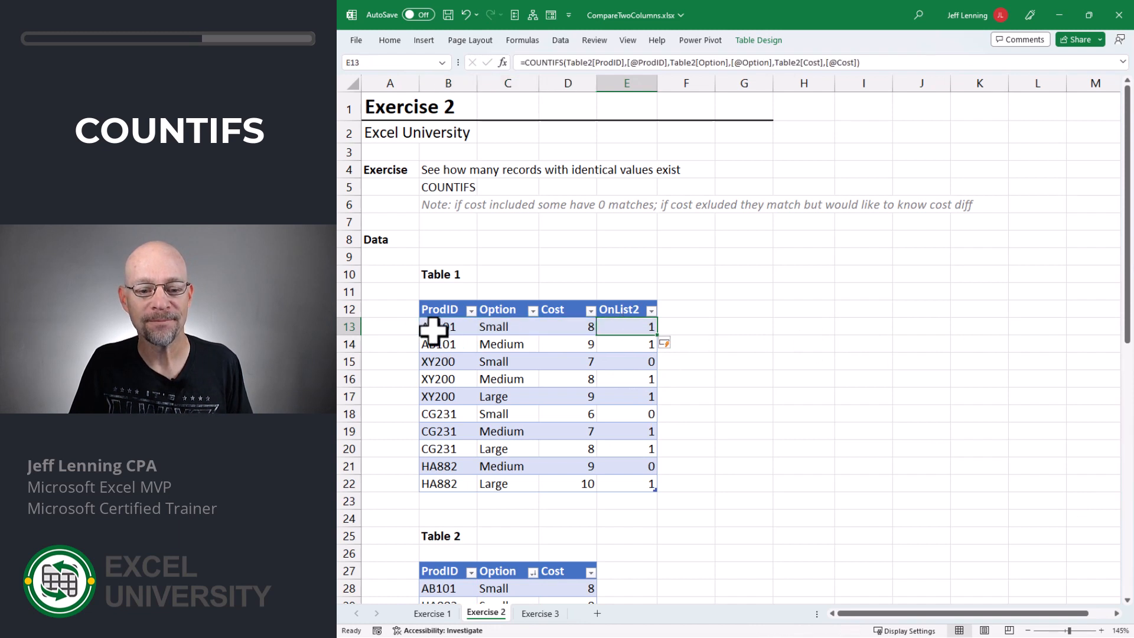
pyautogui.moveTo(795, 347)
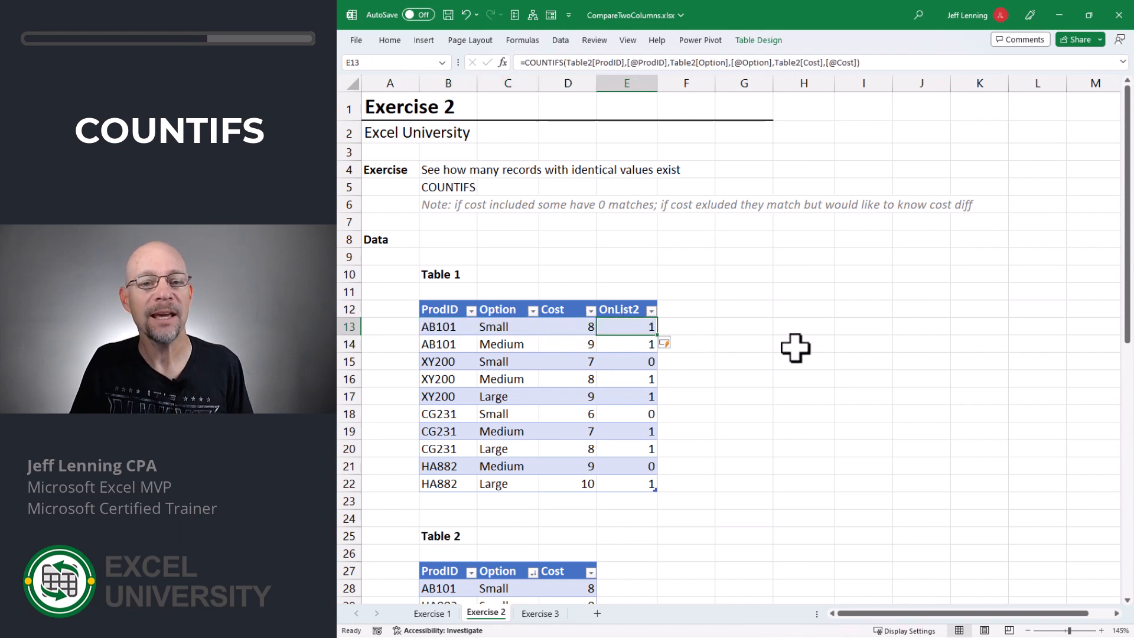
pyautogui.moveTo(811, 433)
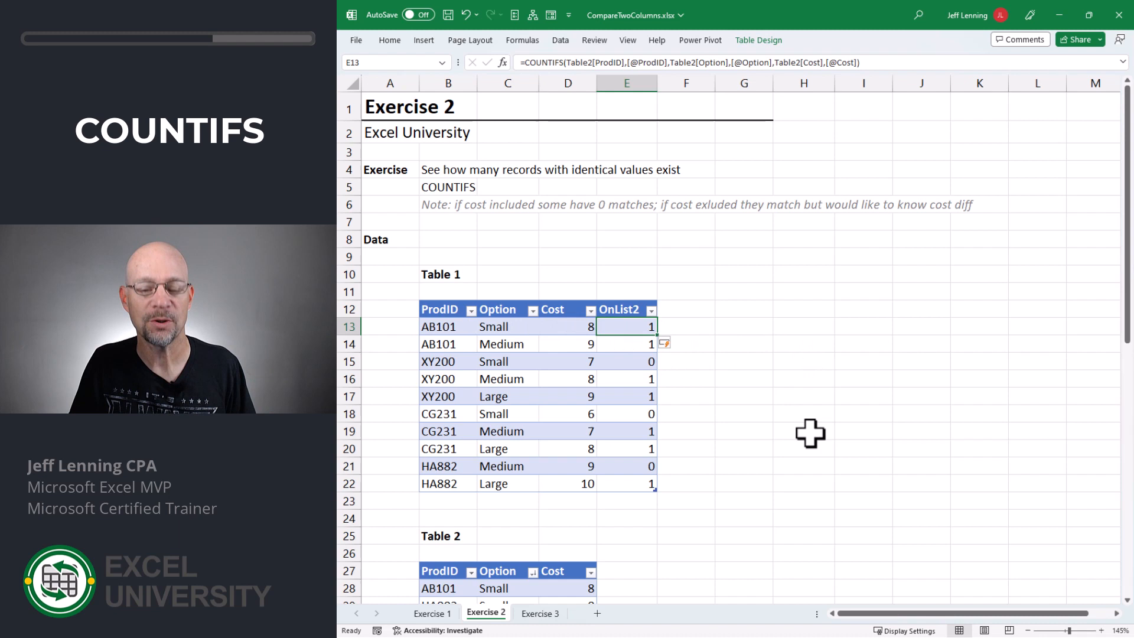
pyautogui.click(626, 344)
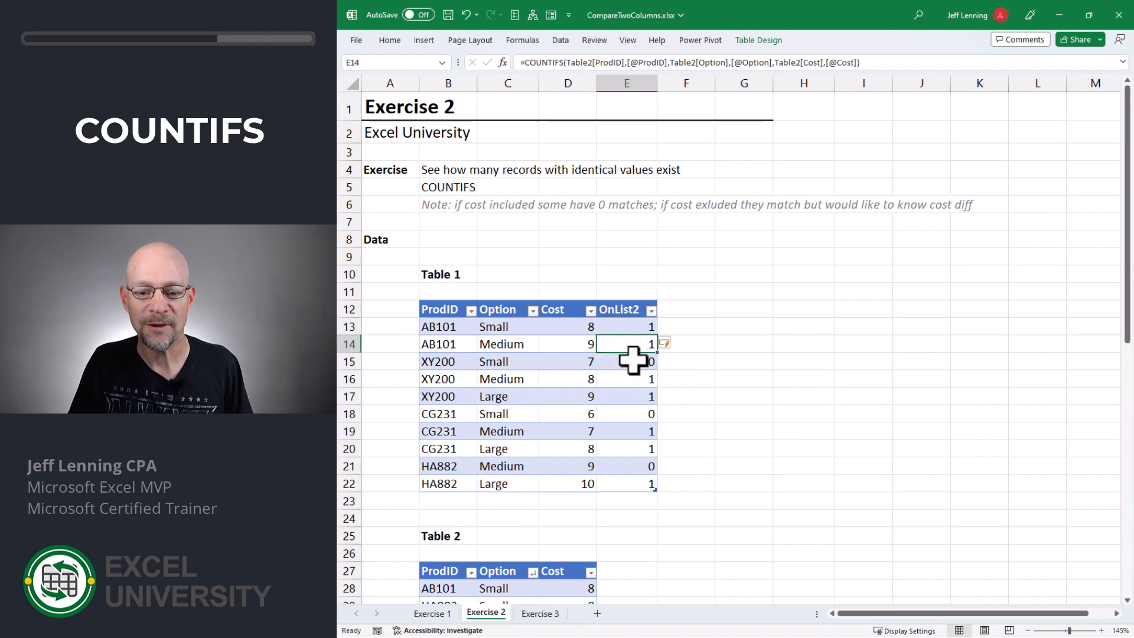
pyautogui.click(626, 361)
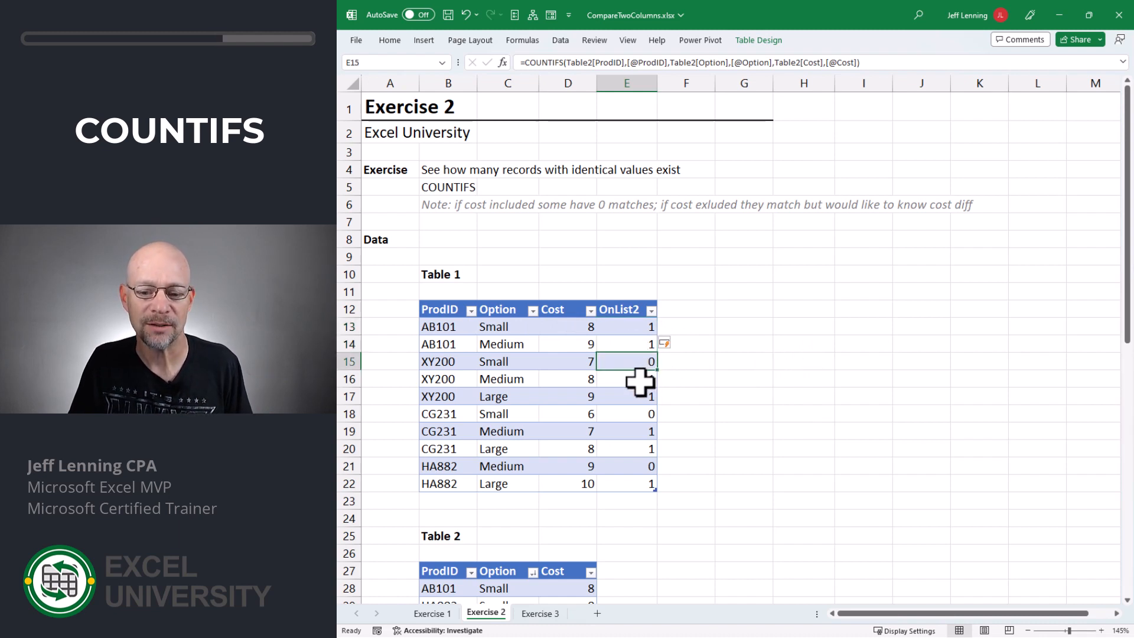
pyautogui.click(626, 413)
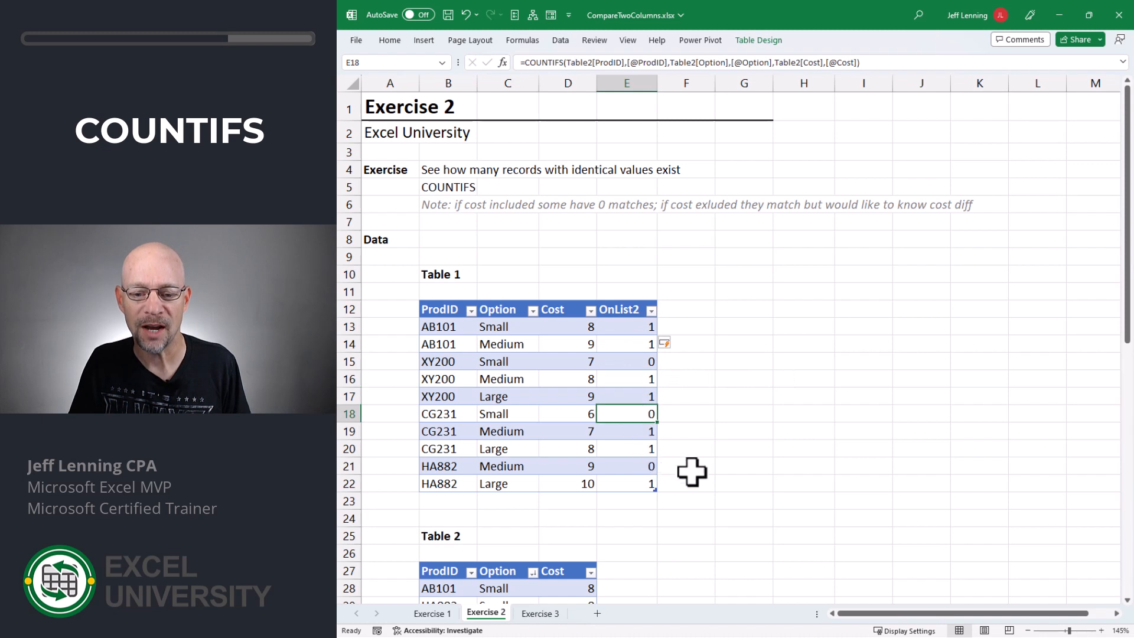
pyautogui.click(626, 326)
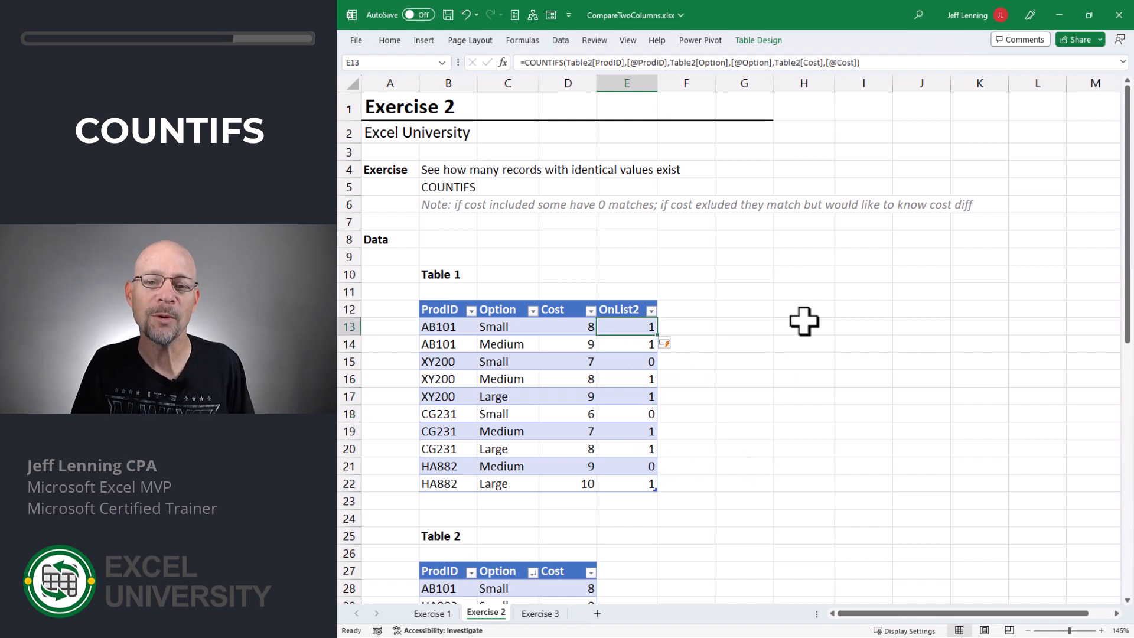
pyautogui.moveTo(915, 331)
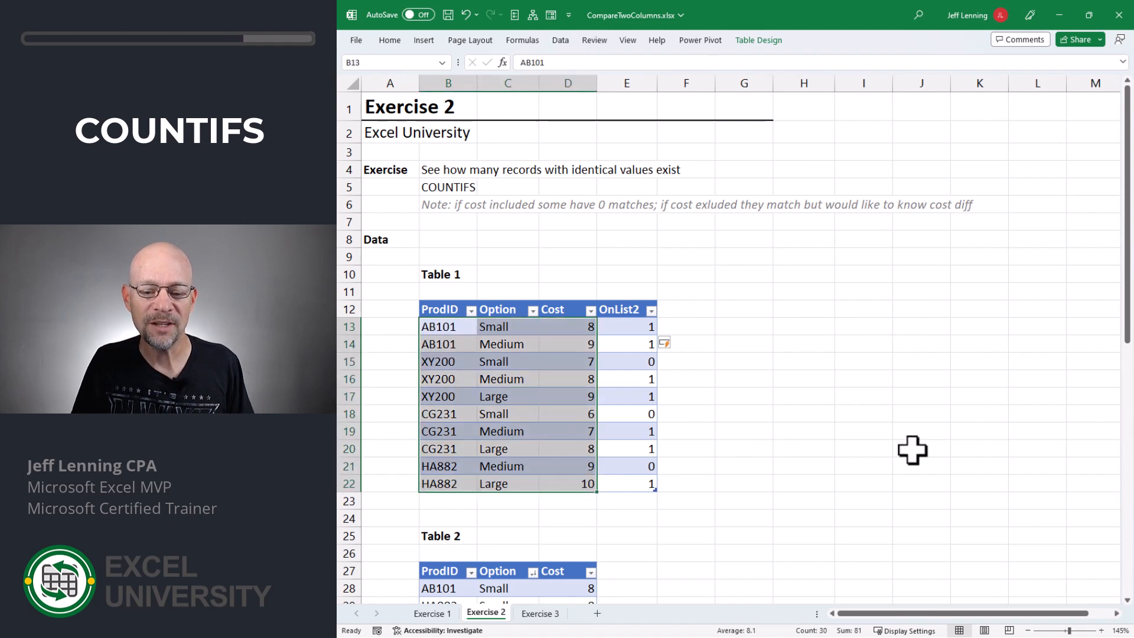
pyautogui.moveTo(929, 457)
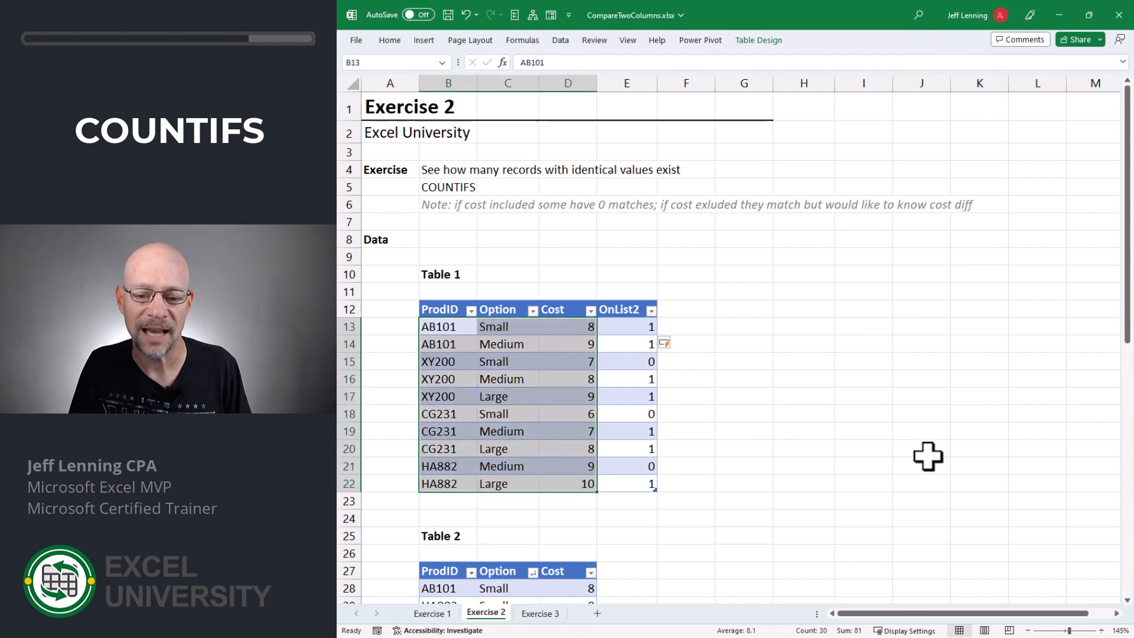
# Step: Rework the COUNTIFS to match on ProdID and Option only so every OnList2 row shows 1
pyautogui.click(448, 362)
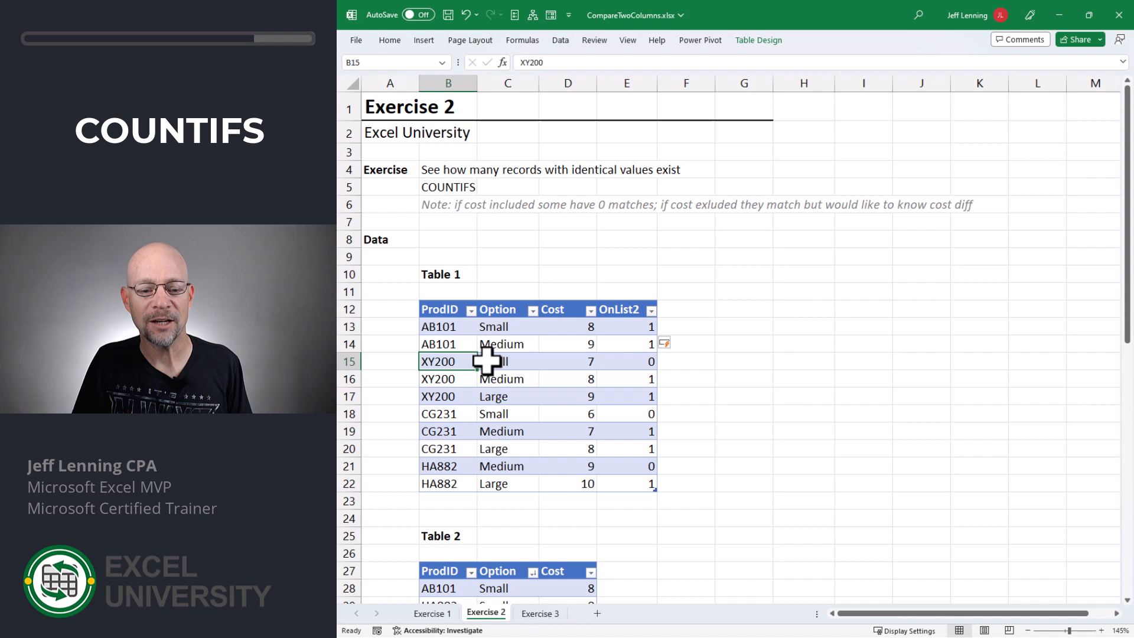
pyautogui.click(507, 362)
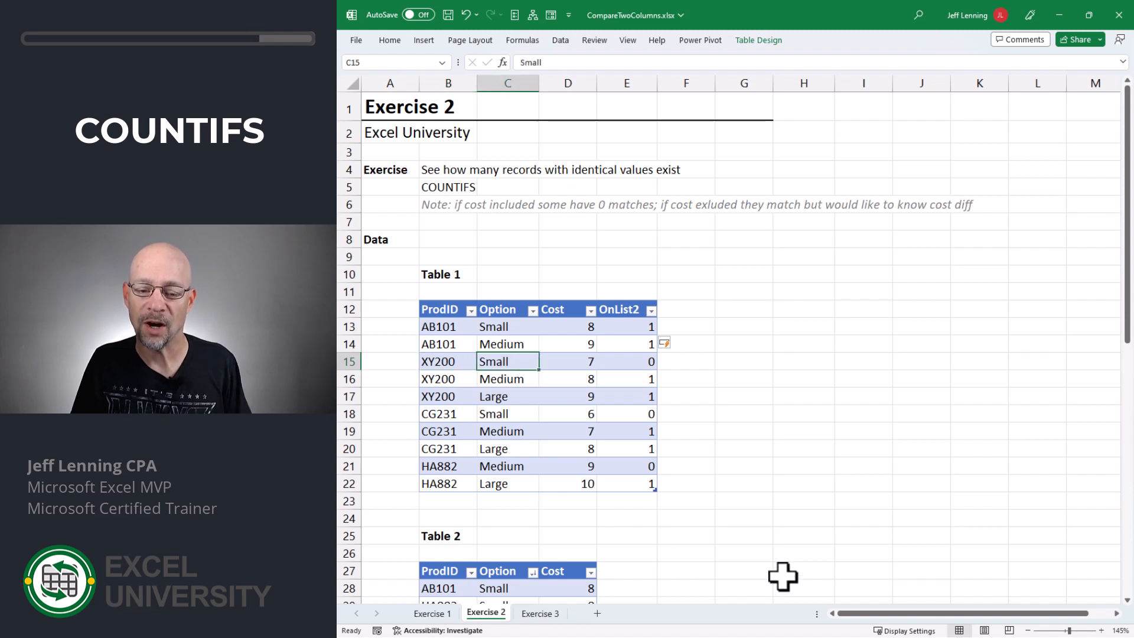
pyautogui.click(568, 362)
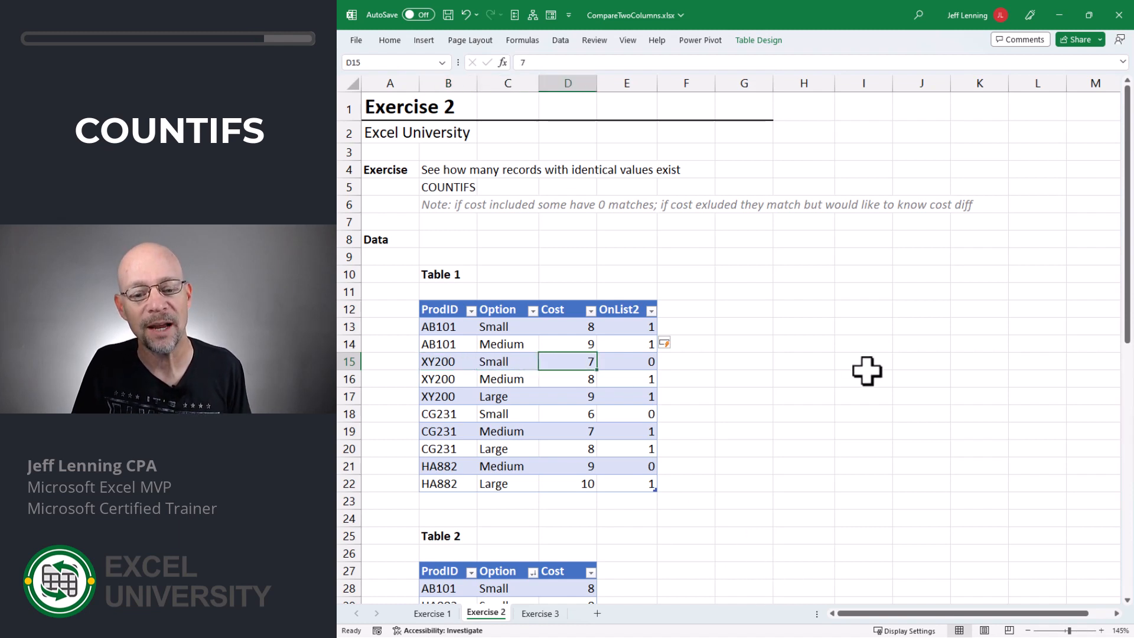
pyautogui.moveTo(669, 329)
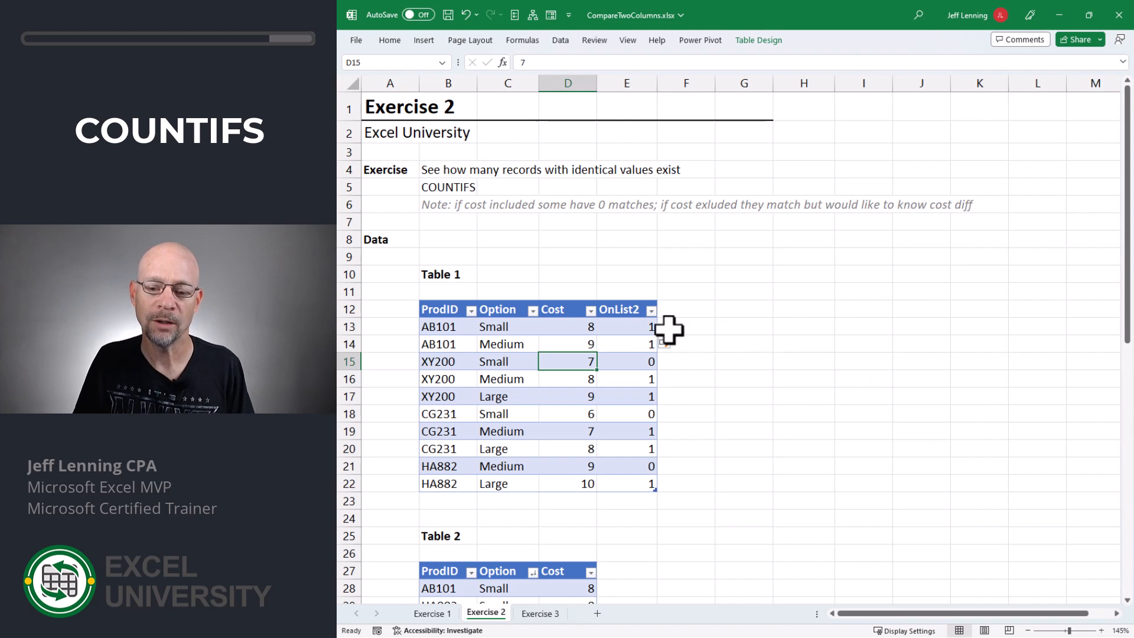
pyautogui.write('=COUNTIFS(Table2[ProdID],[@ProdID],Table2[Option],[@Option],Table2[Cost],[@Cost]')
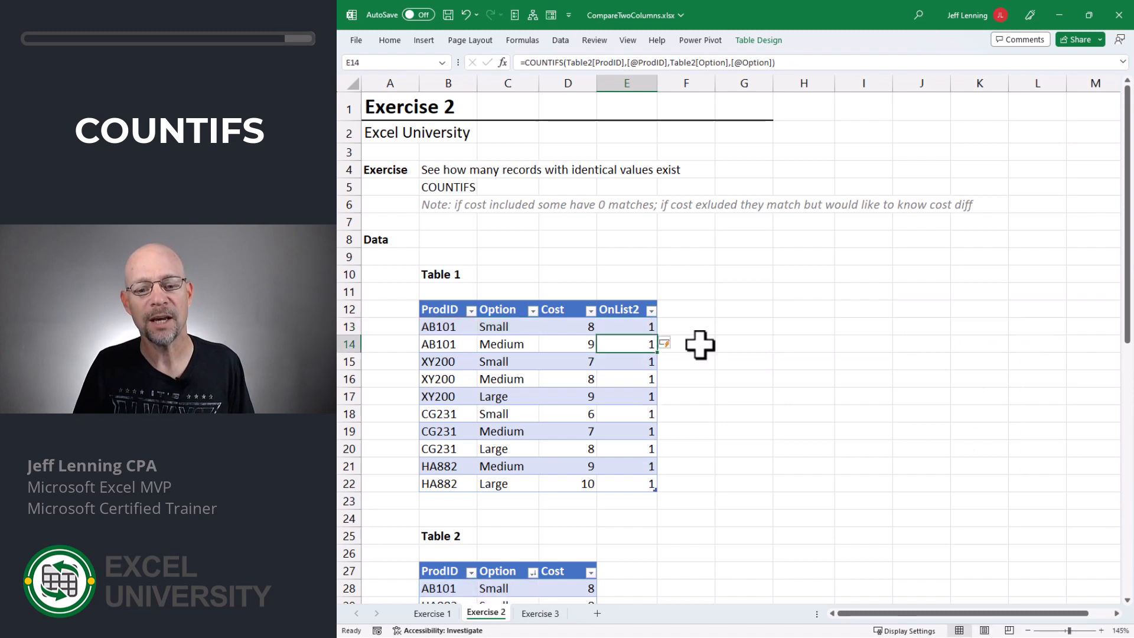
pyautogui.moveTo(443, 328)
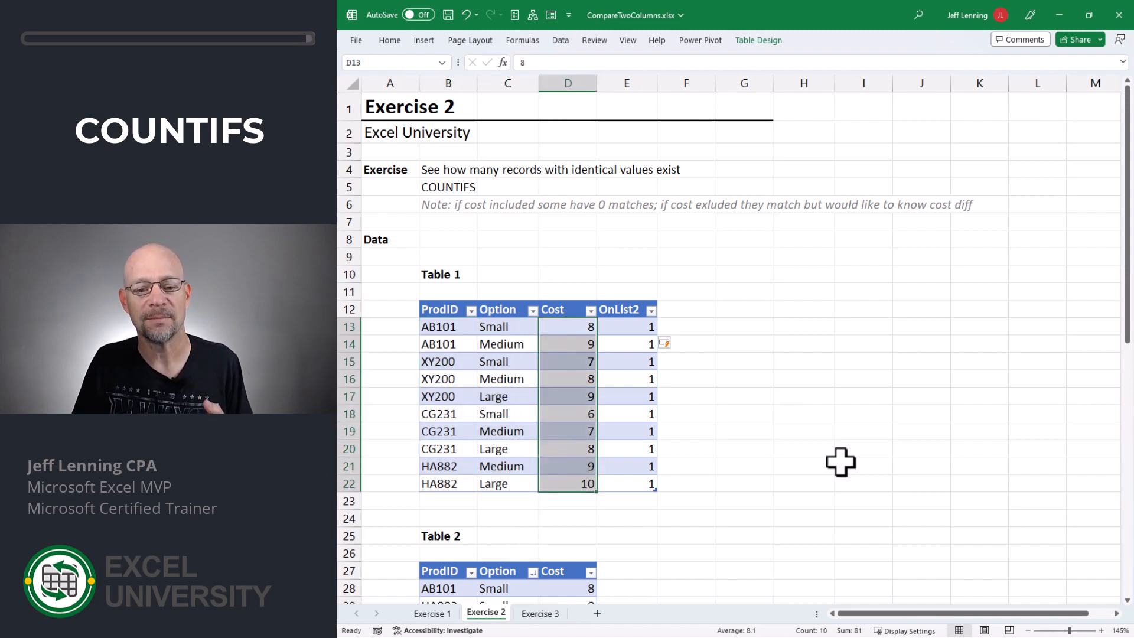
# Step: Switch to the Exercise 3 sheet and look over Table 3 and Table 4
pyautogui.click(540, 614)
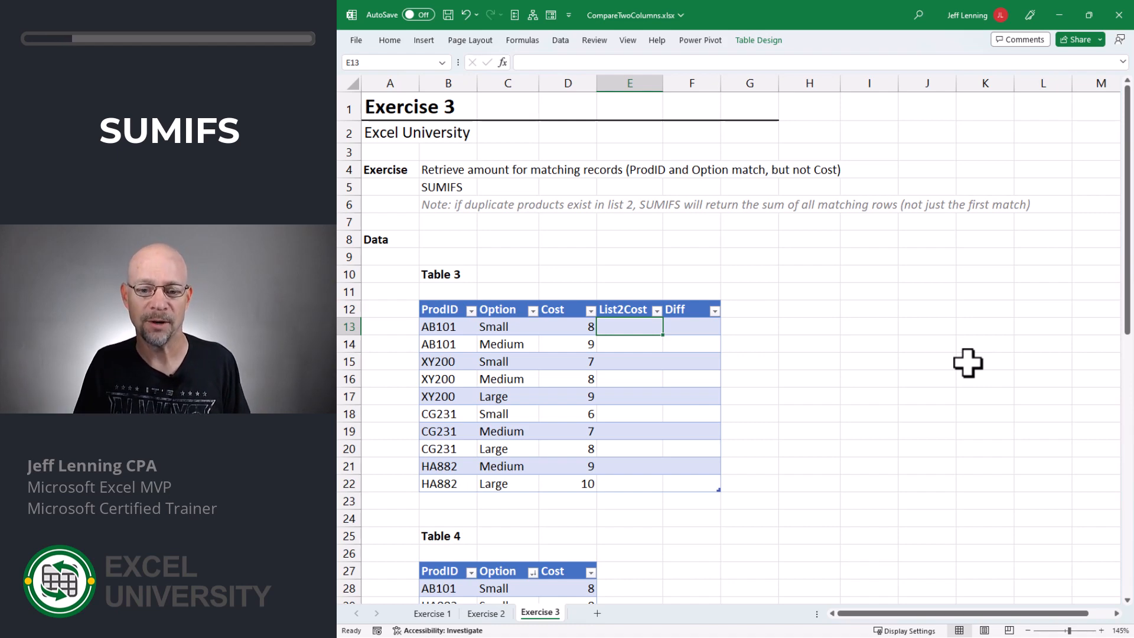
pyautogui.scroll(-3)
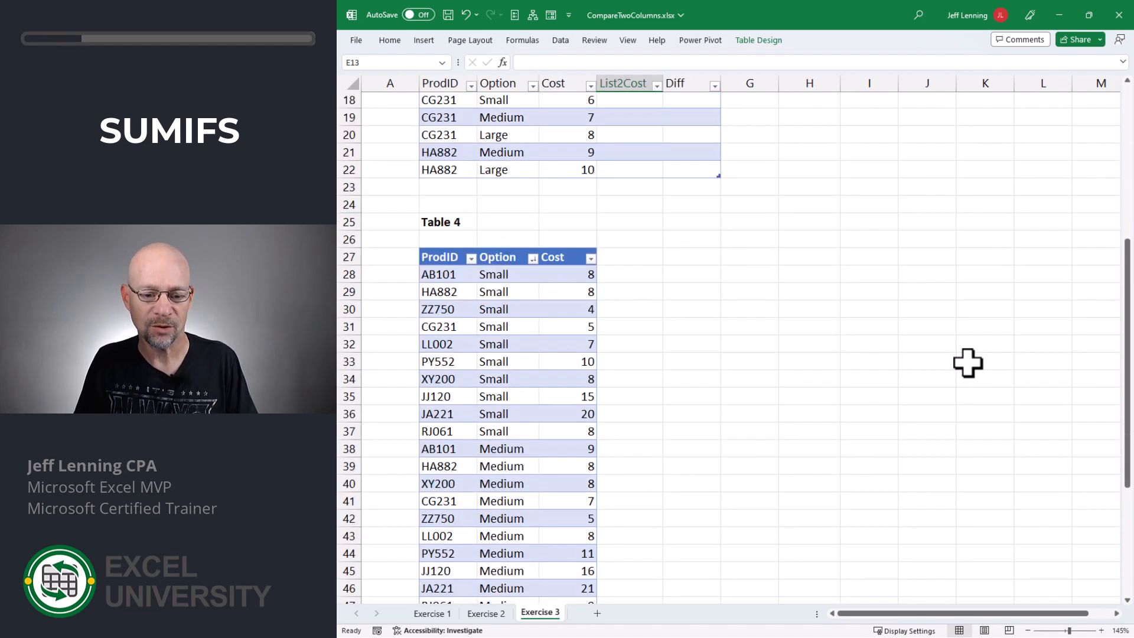
pyautogui.scroll(3)
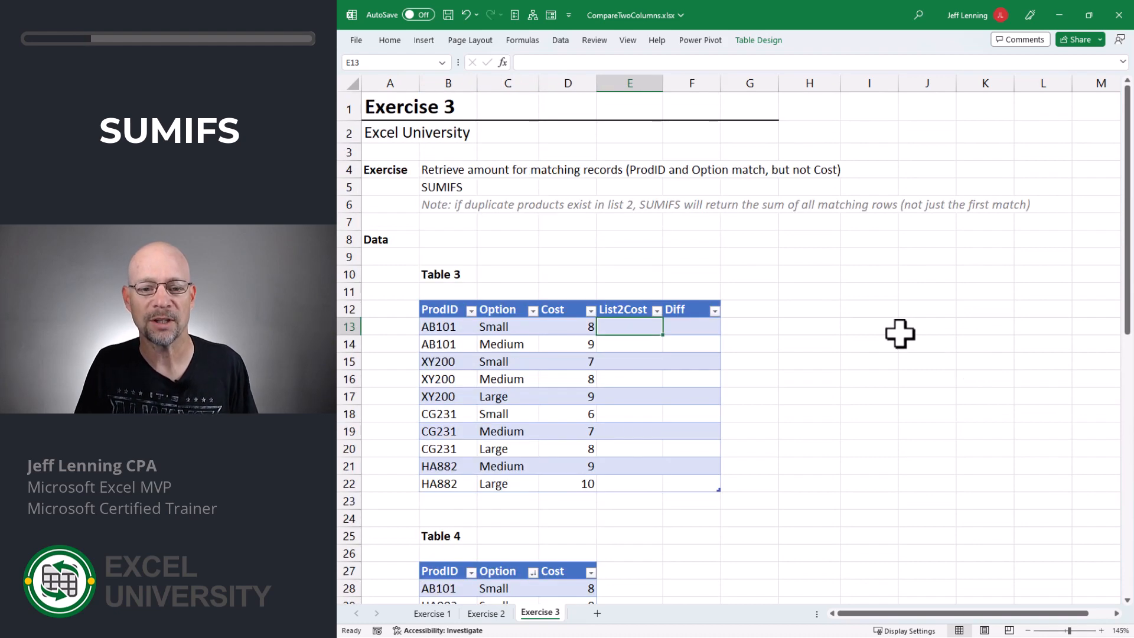
# Step: Fill List2Cost with SUMIFS of Table 4's Cost matching each row's ProdID and Option (8, 9, 8, 8, 9, 5, 7, 8, 8, 10)
pyautogui.write('=sumifs')
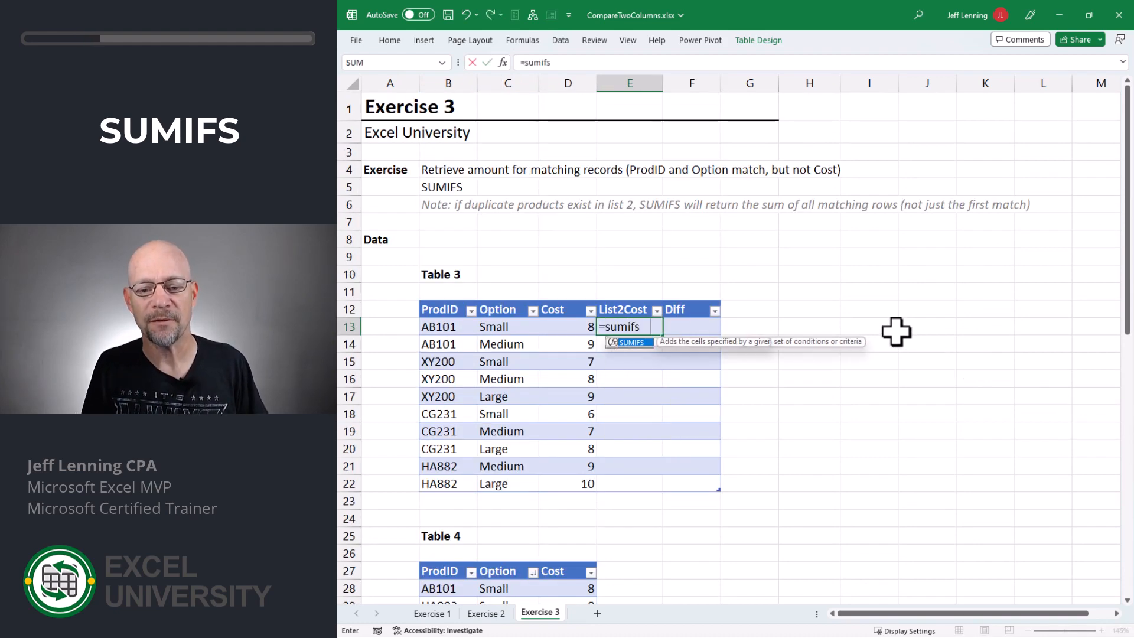
pyautogui.click(567, 589)
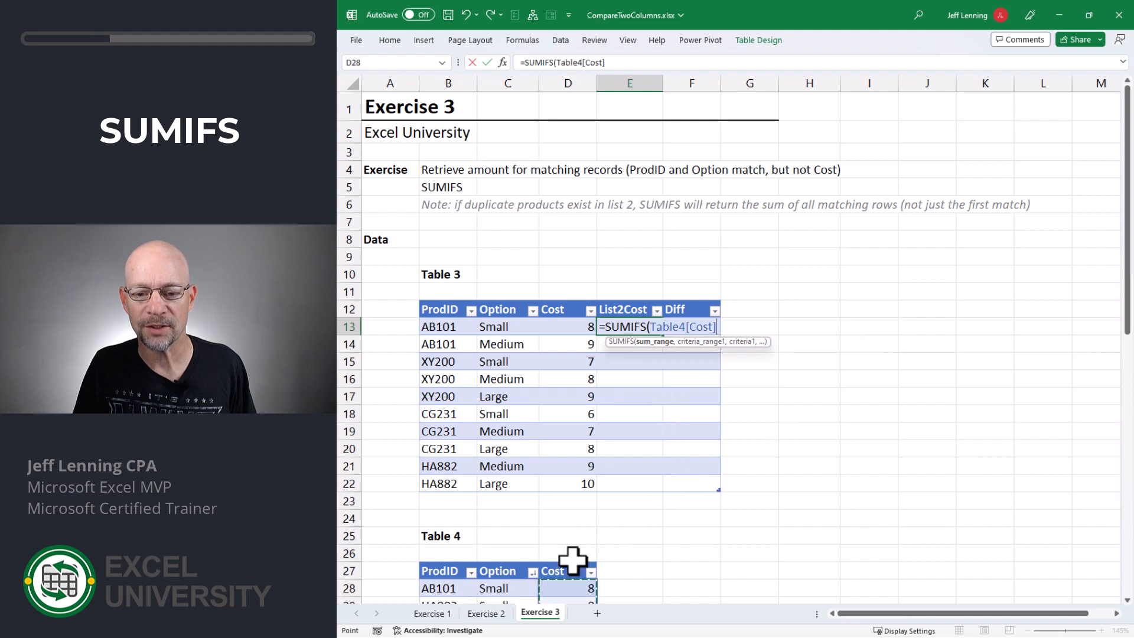
pyautogui.write(',Table4[ProdID')
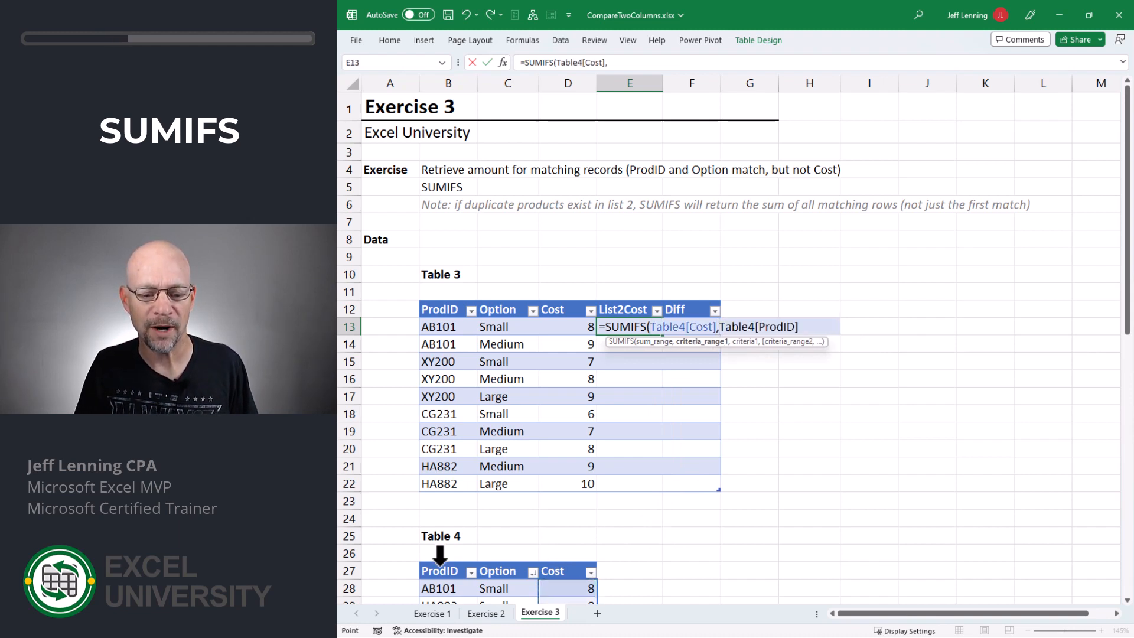
pyautogui.write(',')
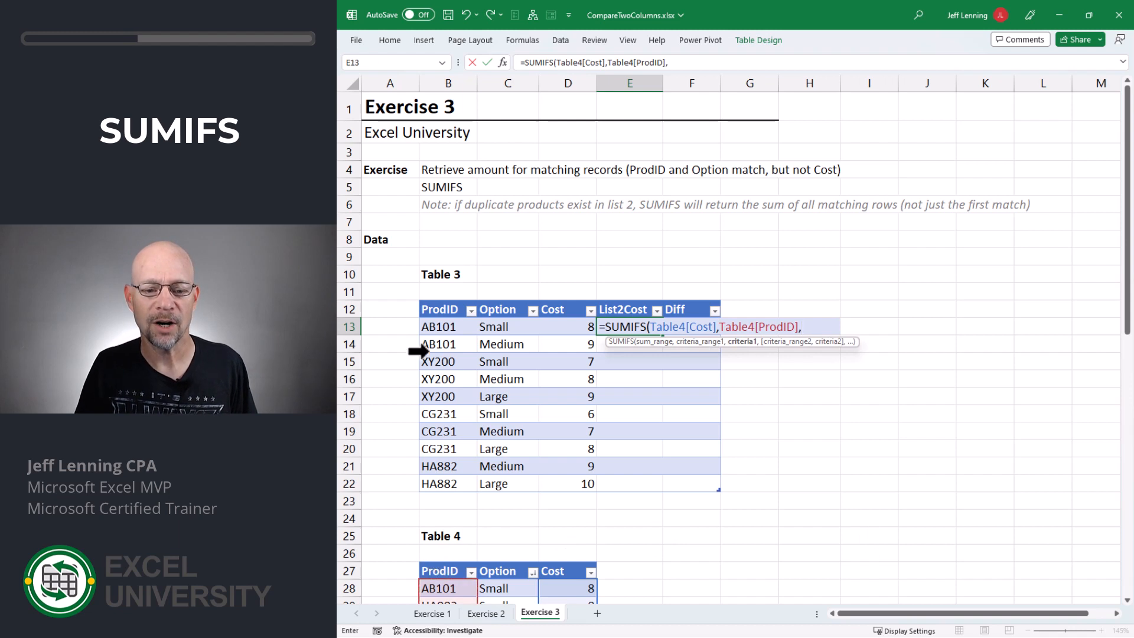
pyautogui.click(448, 326)
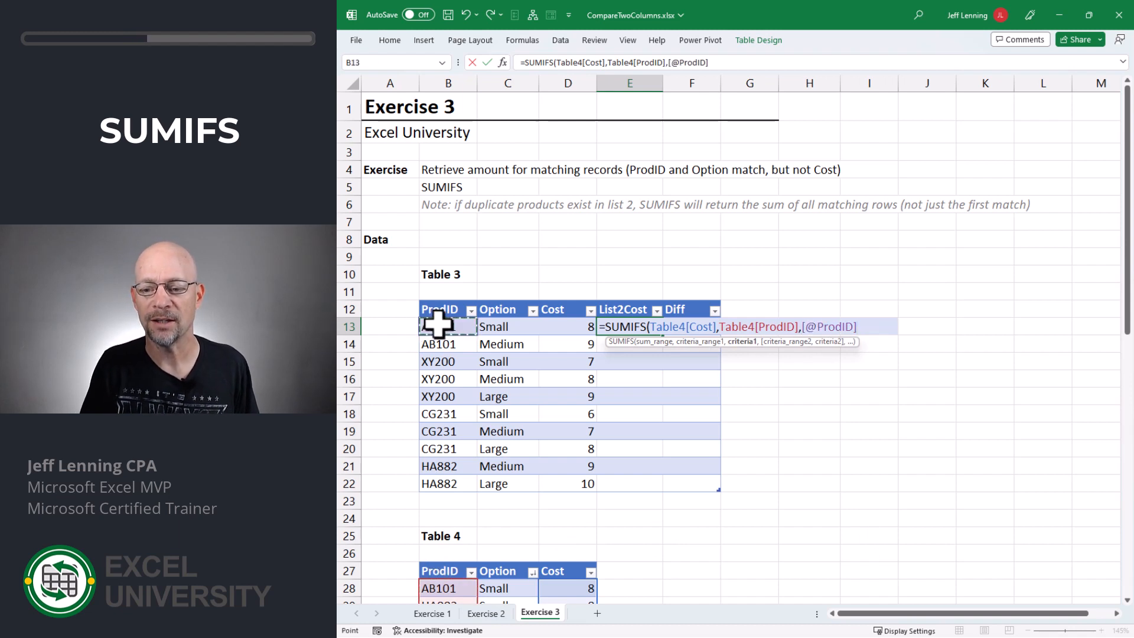
pyautogui.write(',Table4[Option],')
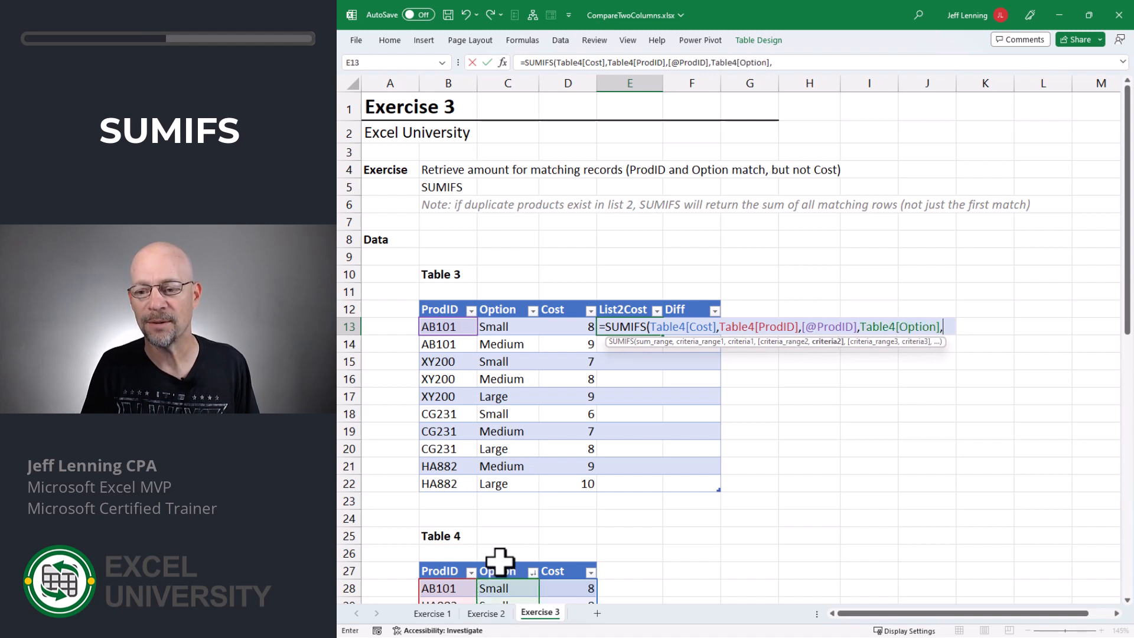
pyautogui.click(507, 327)
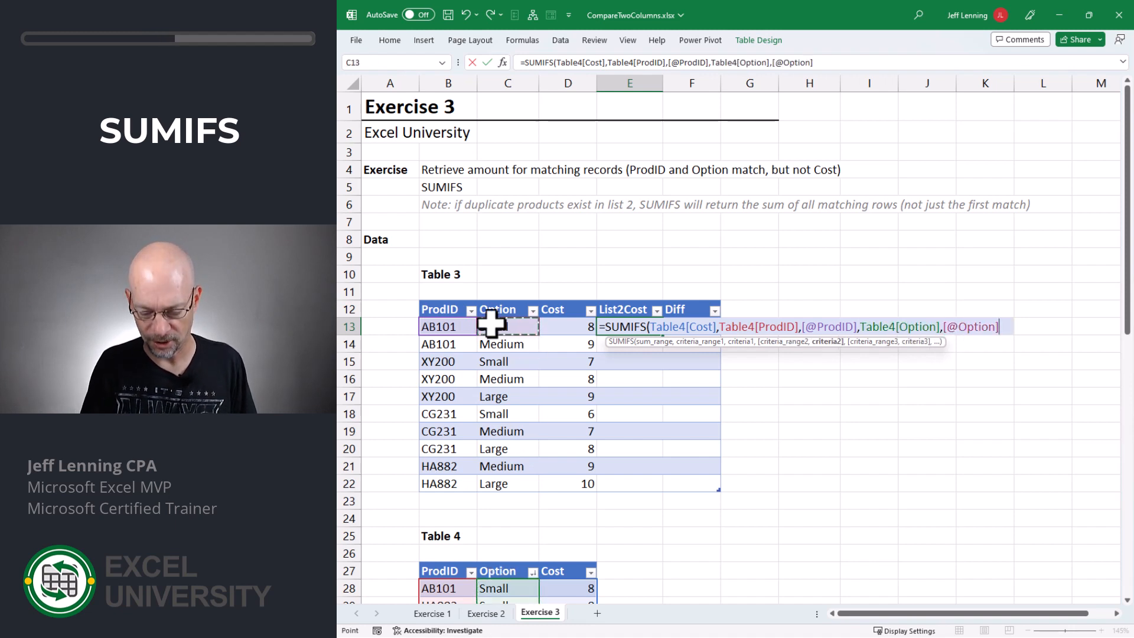
pyautogui.press('Return')
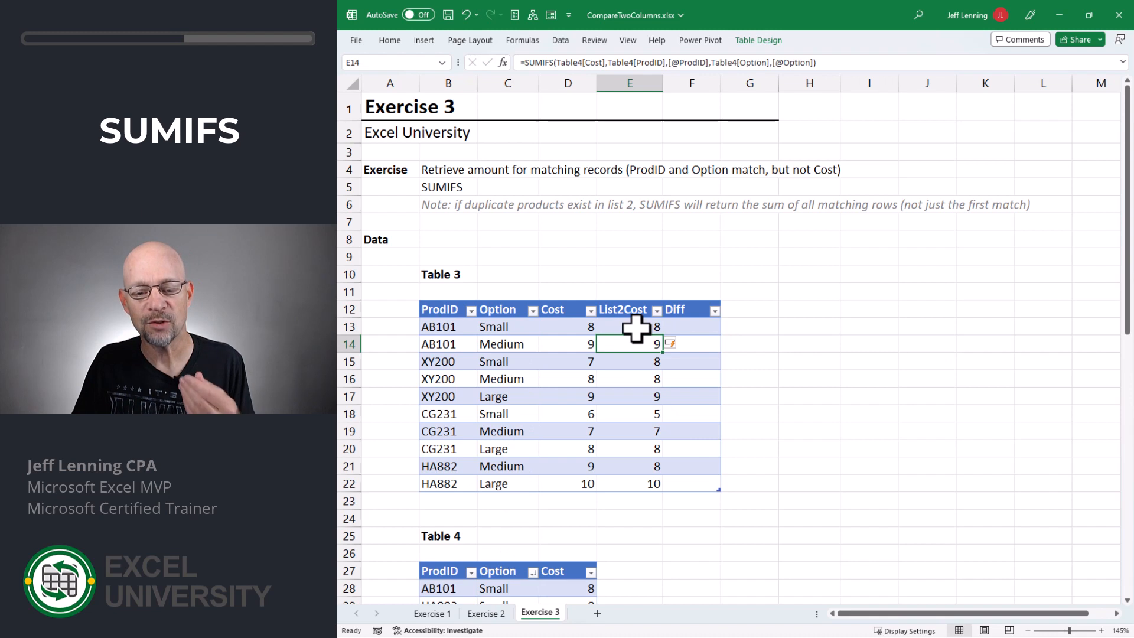
pyautogui.click(437, 326)
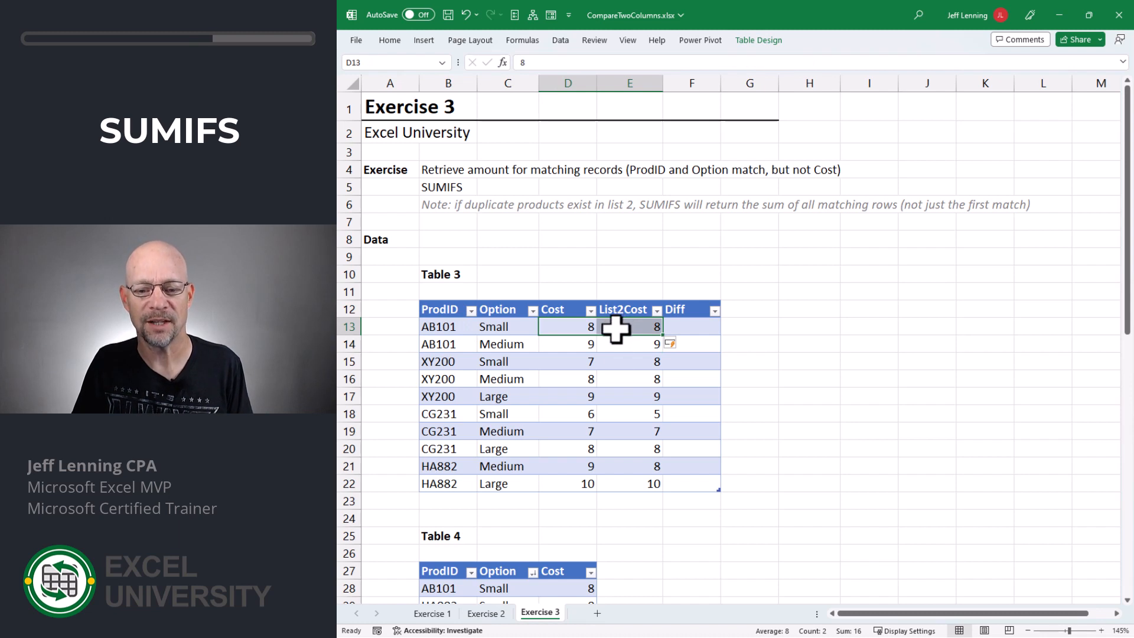
pyautogui.click(568, 343)
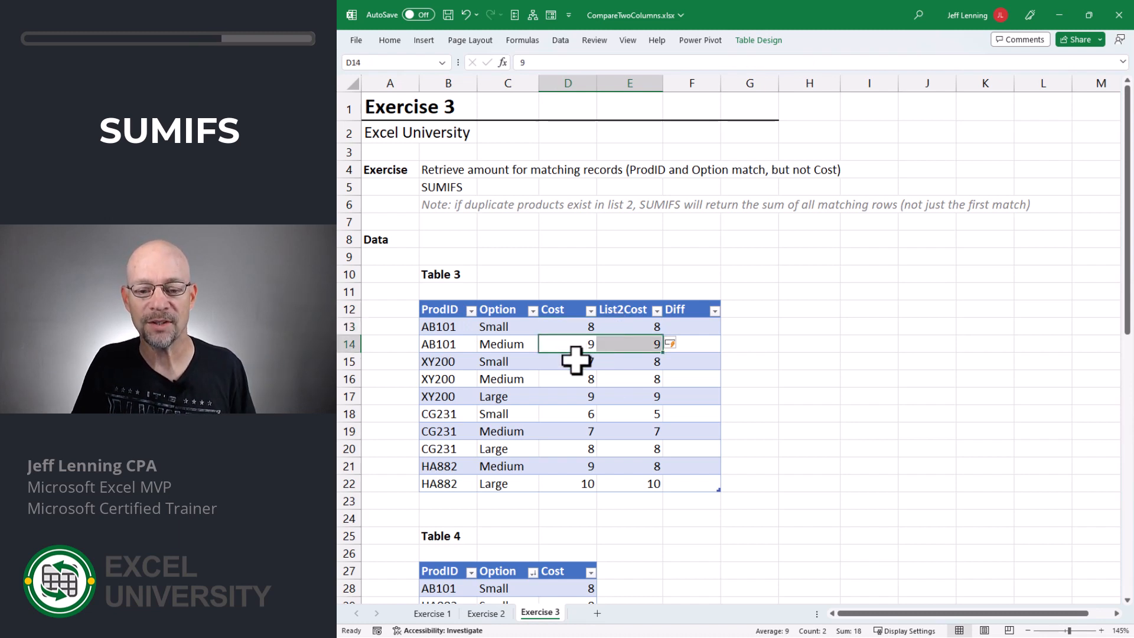
pyautogui.click(494, 361)
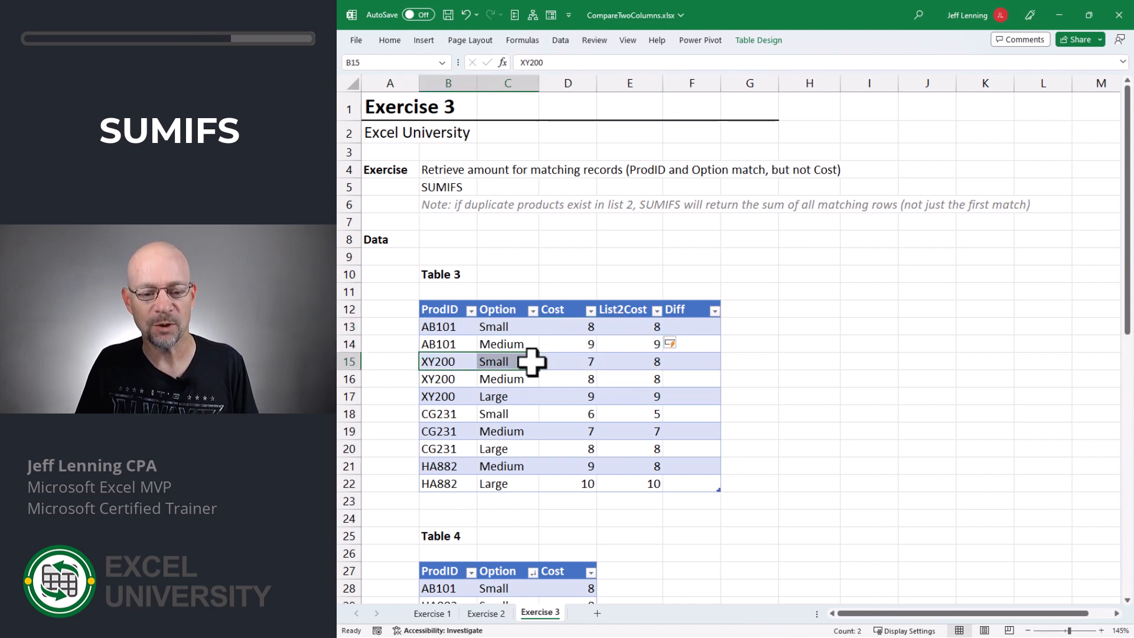
pyautogui.click(568, 362)
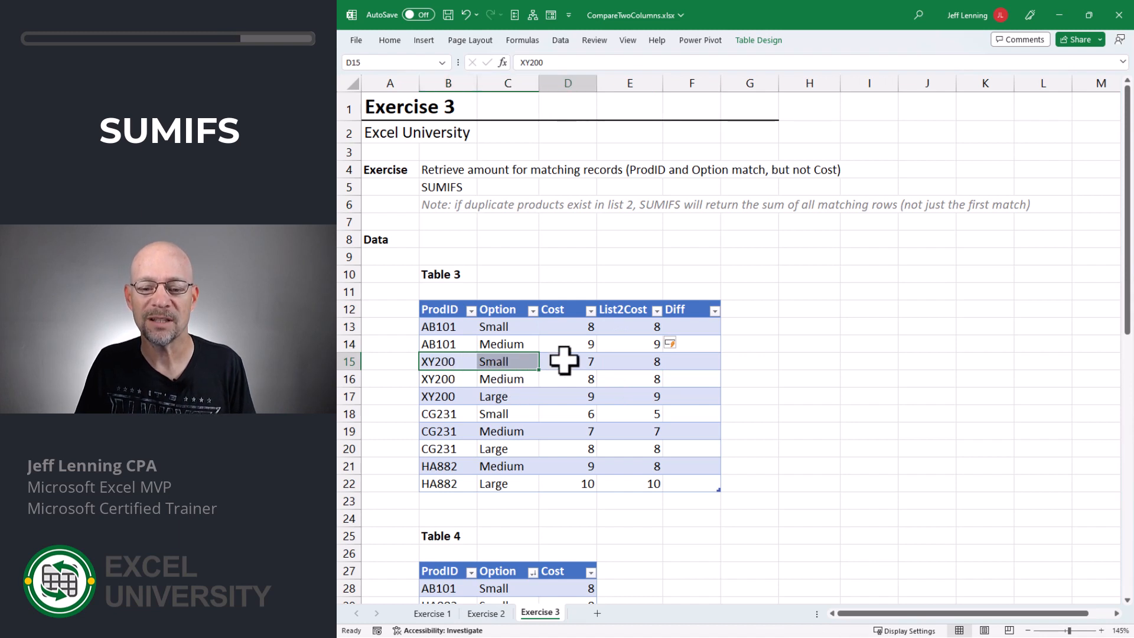
pyautogui.click(692, 326)
pyautogui.write('=[@Cost]-[@List2Cost]')
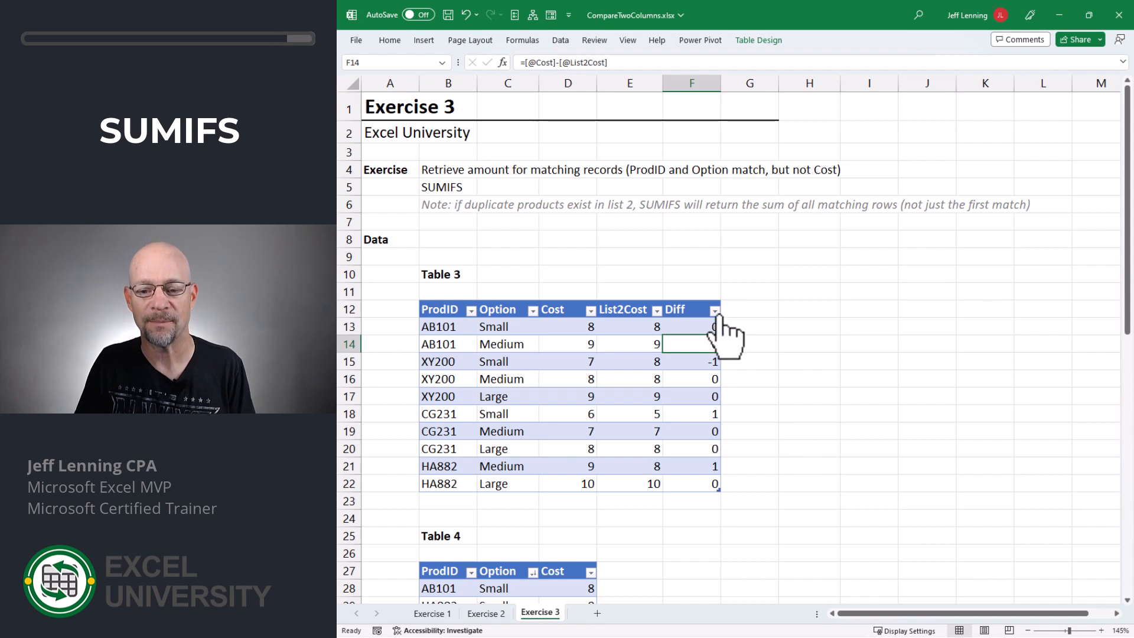
# Step: Filter Diff to hide 0, leaving XY200 Small, CG231 Small and HA882 Medium
pyautogui.click(713, 308)
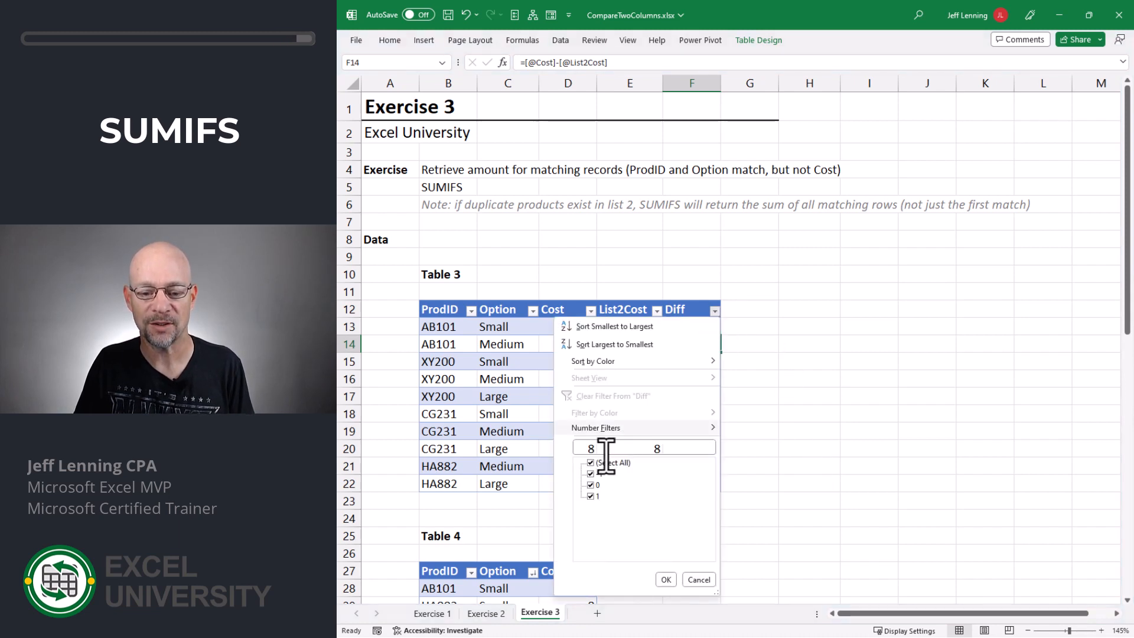
pyautogui.click(664, 579)
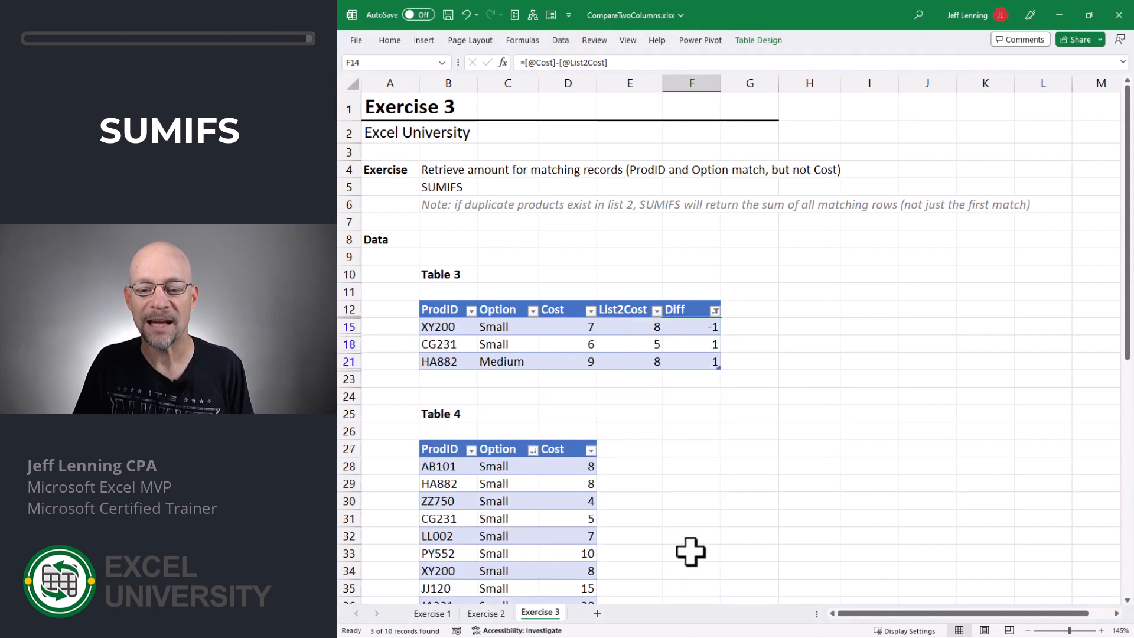
pyautogui.moveTo(821, 382)
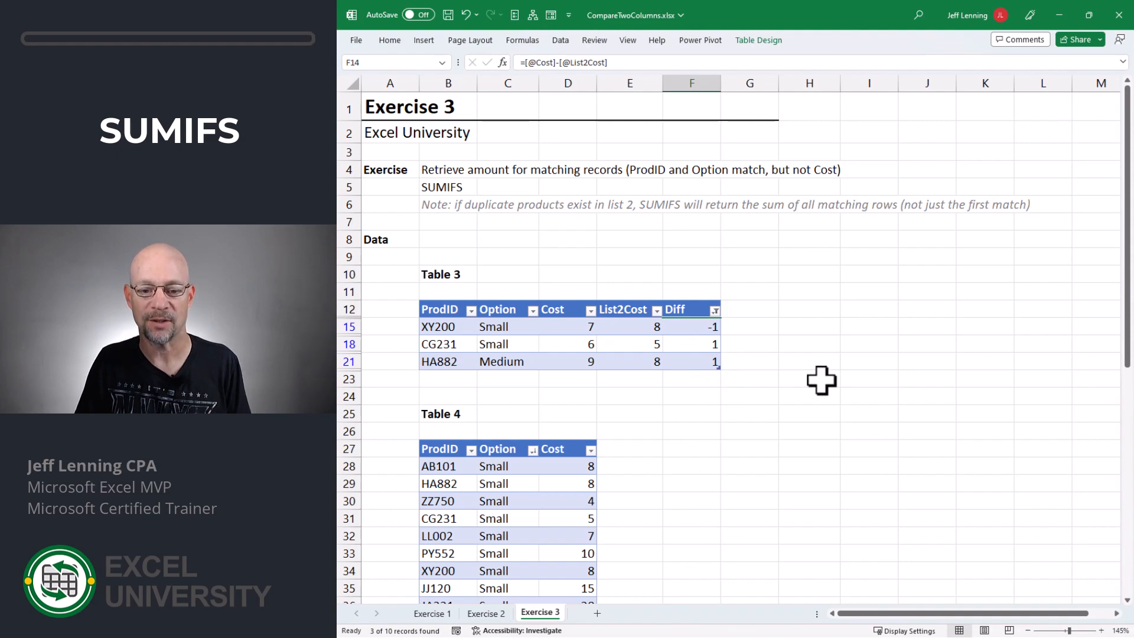